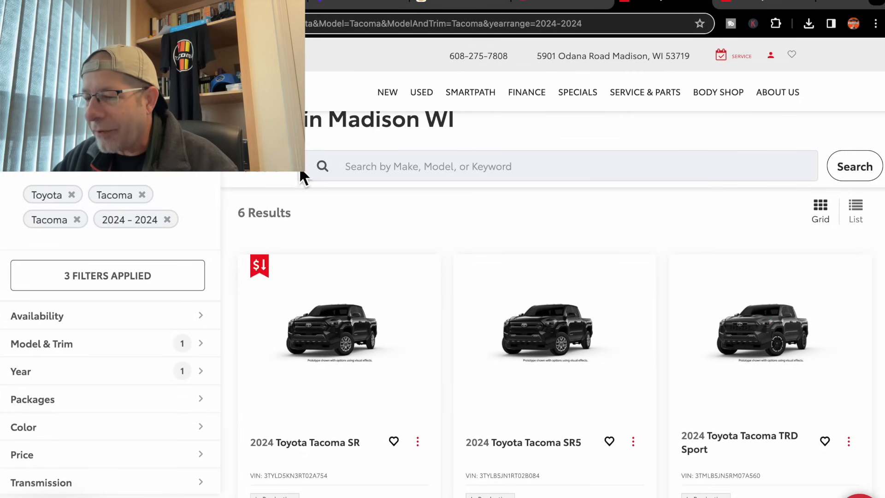
pyautogui.moveTo(366, 237)
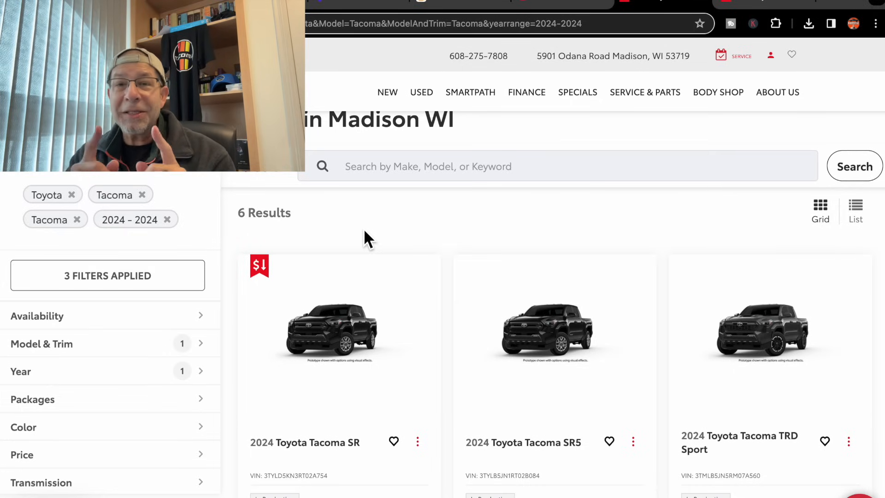
# - Scroll to the first row's prices: SR $39,409, SR5 $43,300, TRD Sport $56,647
pyautogui.scroll(-3)
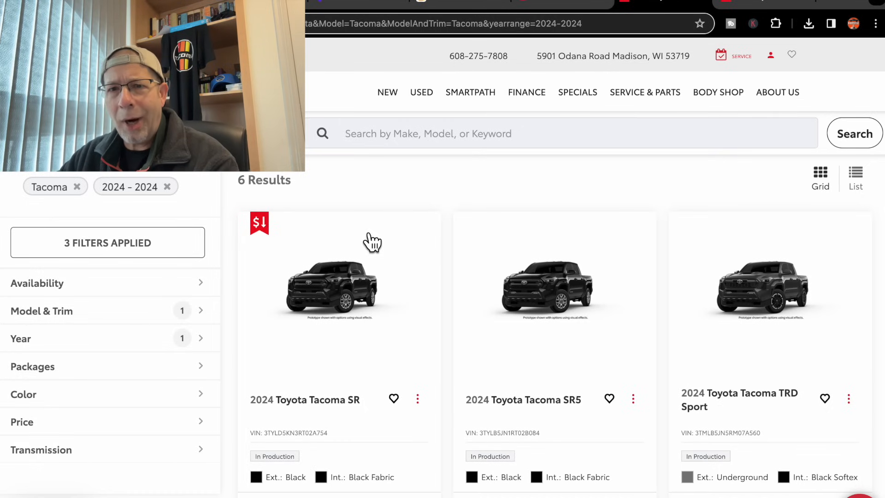
pyautogui.scroll(-3)
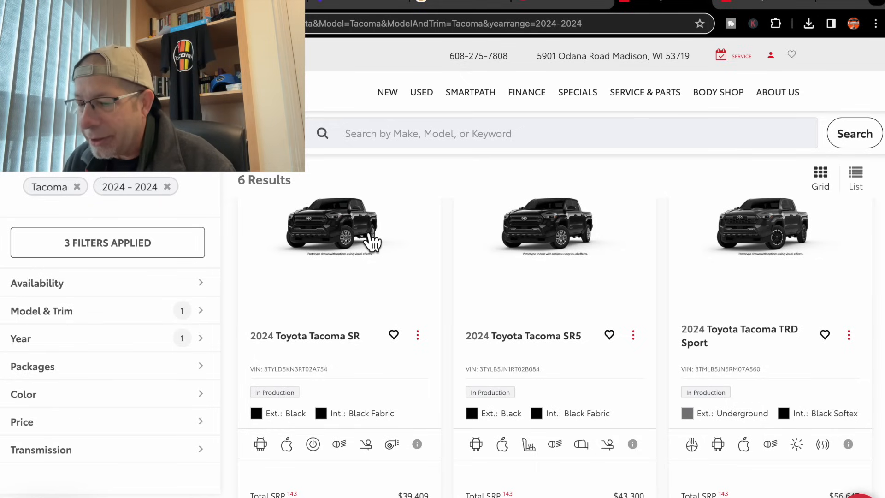
pyautogui.moveTo(358, 298)
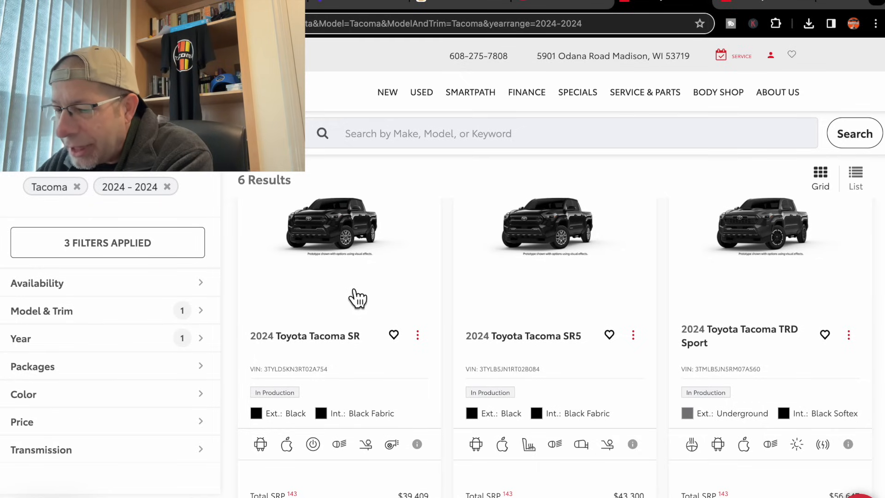
pyautogui.scroll(-3)
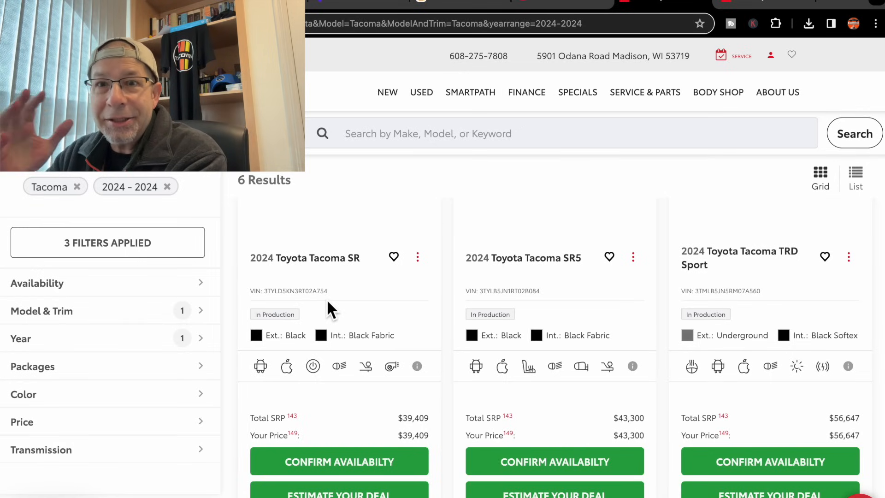
pyautogui.scroll(-3)
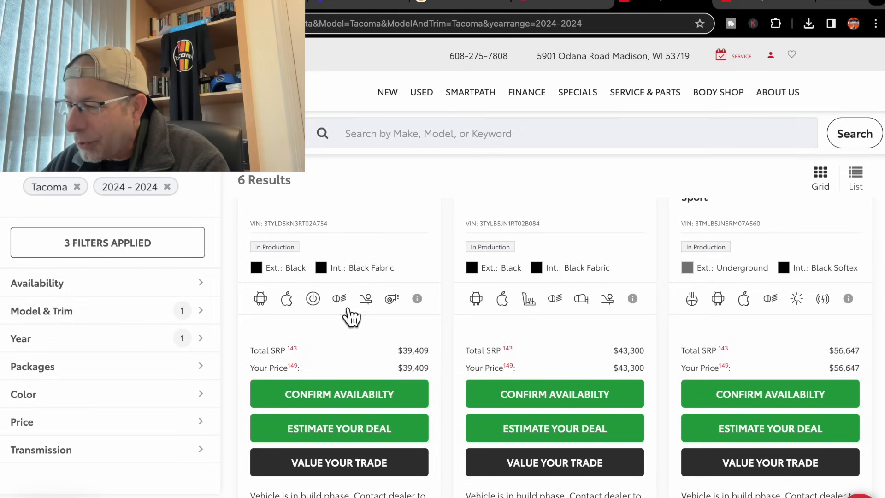
pyautogui.scroll(3)
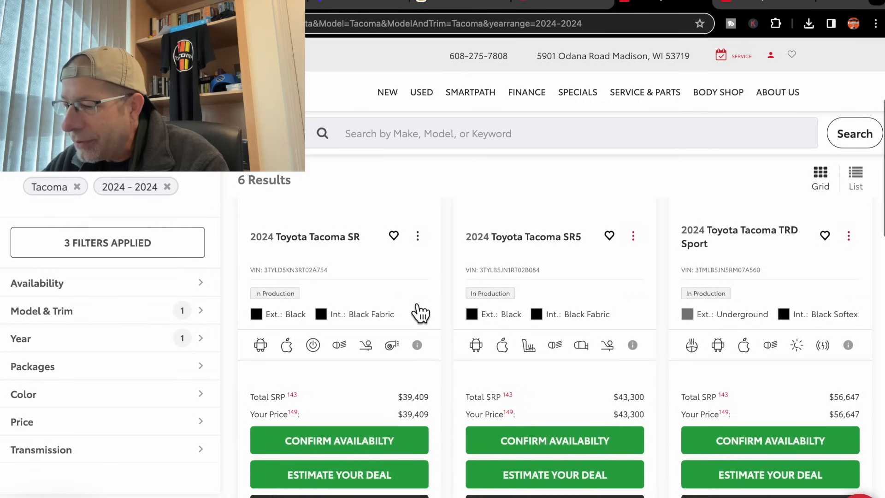
pyautogui.moveTo(418, 310)
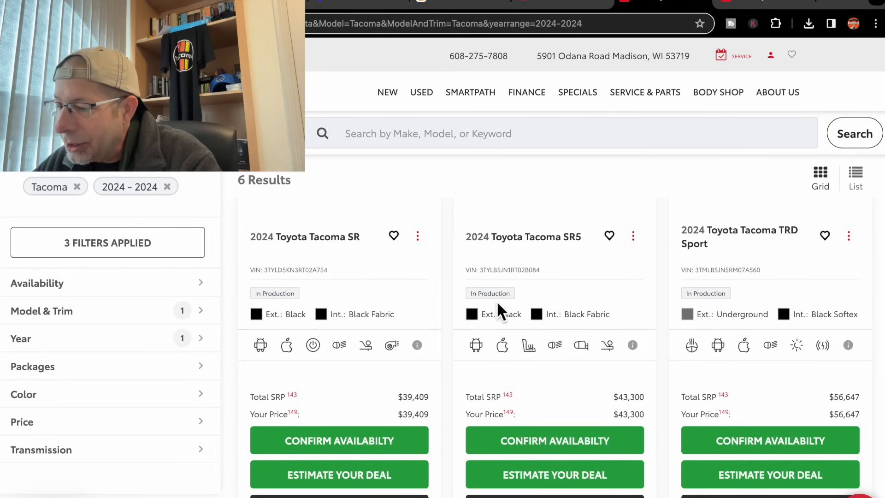
pyautogui.moveTo(540, 380)
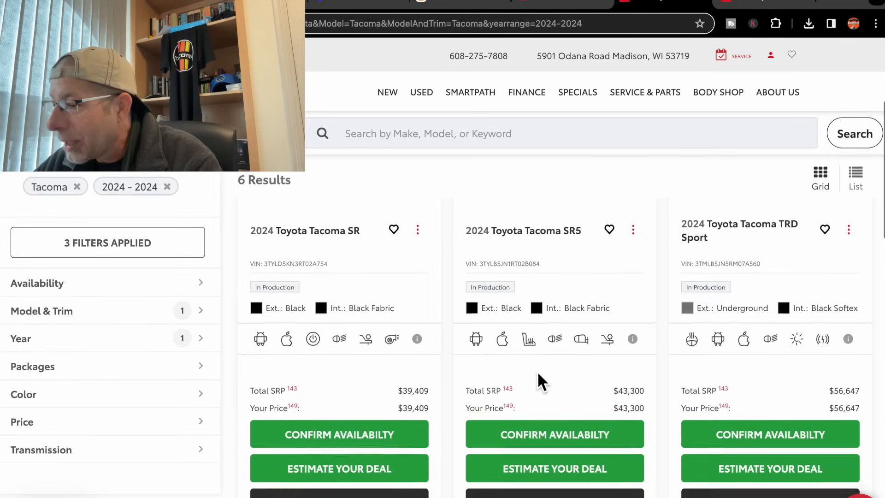
pyautogui.scroll(-3)
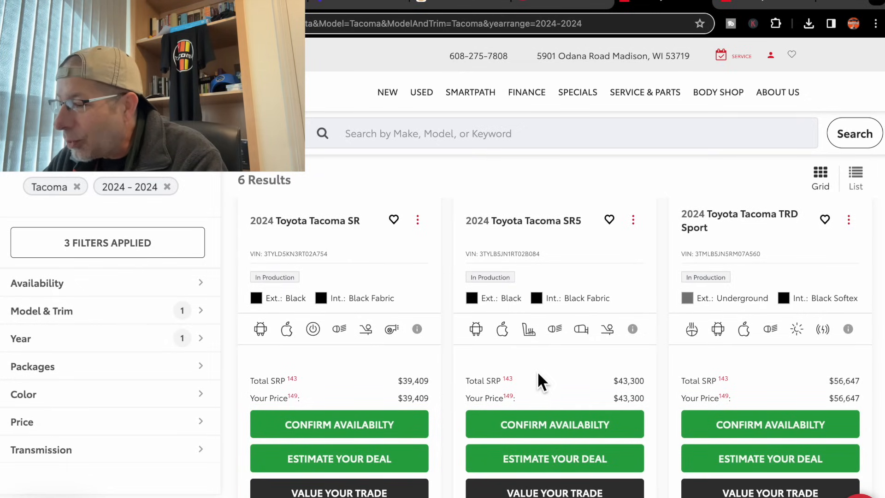
pyautogui.moveTo(596, 393)
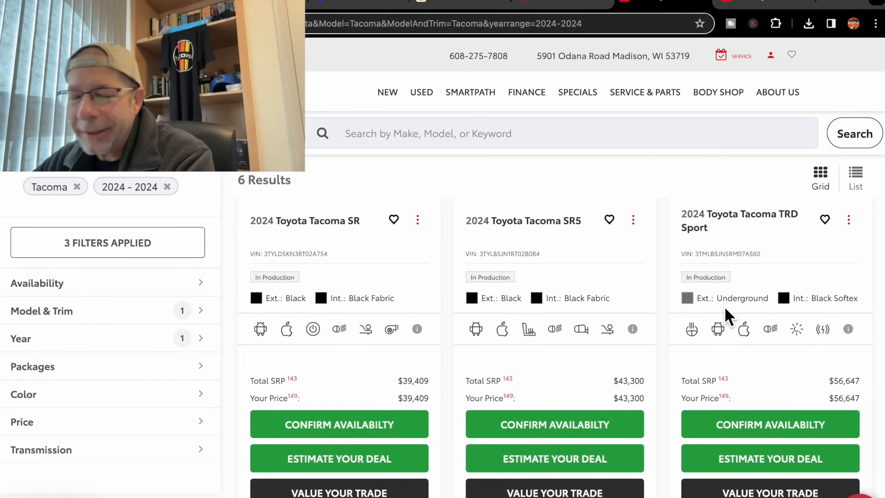
# - Scroll down to the second row: SR Ice Cap, SR5 Underground and SR Black
pyautogui.scroll(-3)
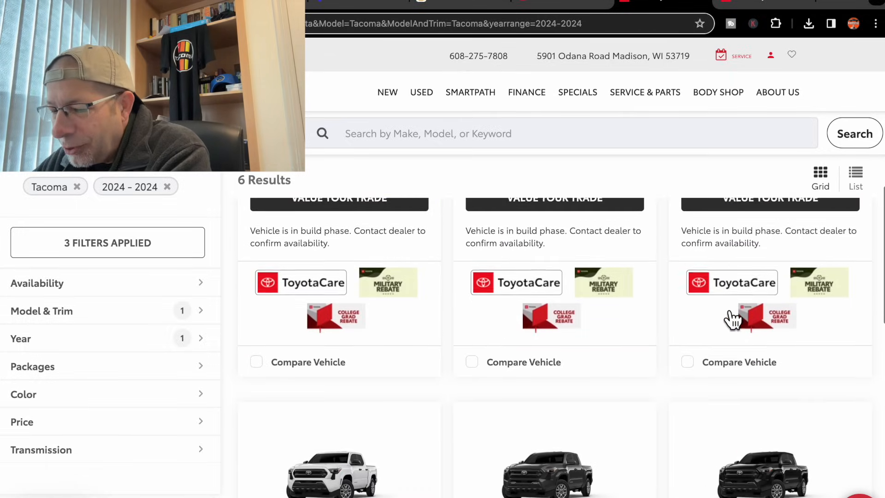
pyautogui.scroll(-3)
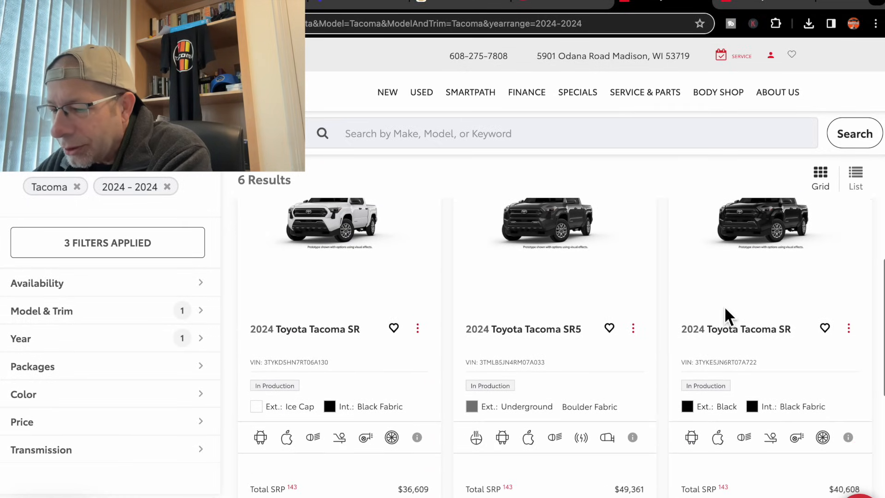
pyautogui.scroll(-3)
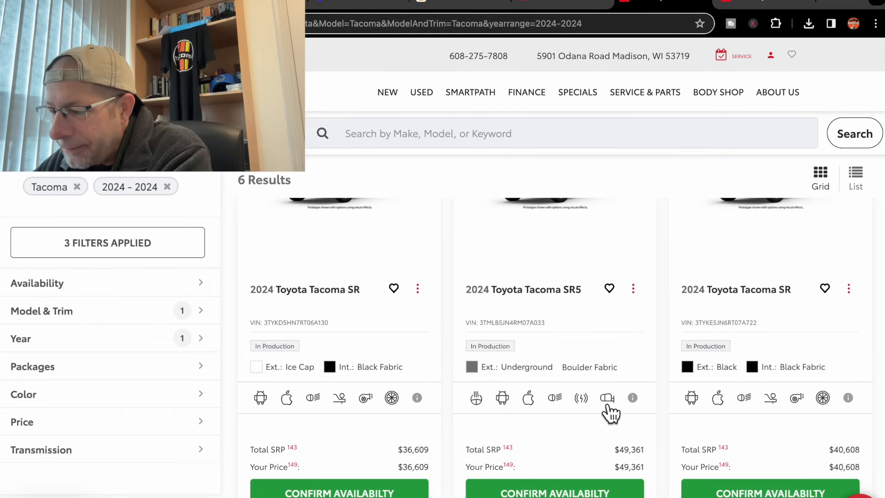
pyautogui.moveTo(309, 386)
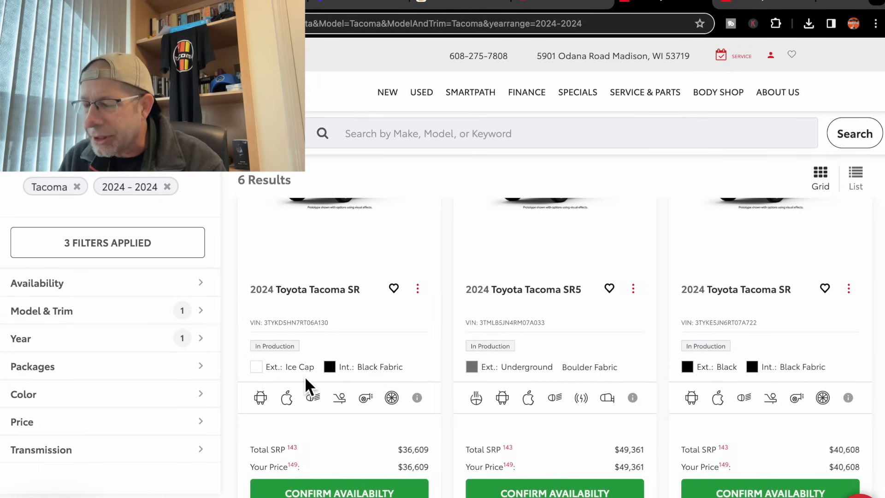
pyautogui.moveTo(367, 440)
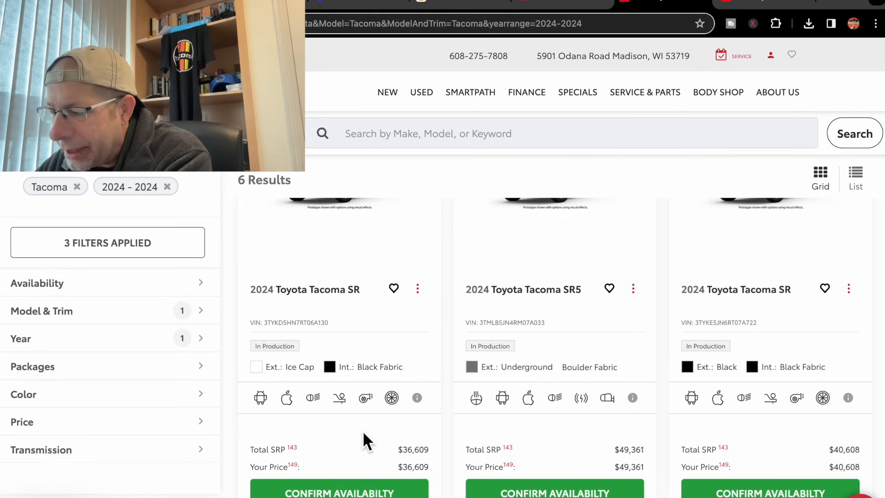
pyautogui.scroll(-3)
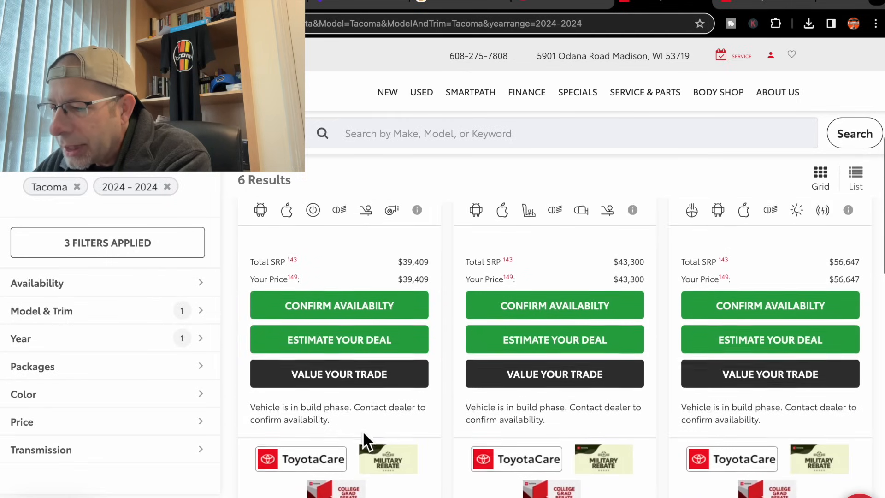
pyautogui.scroll(-3)
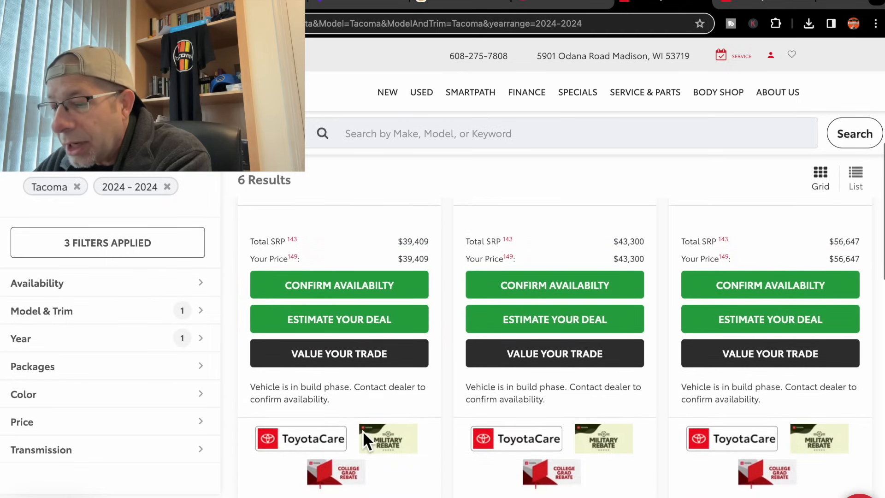
pyautogui.scroll(-3)
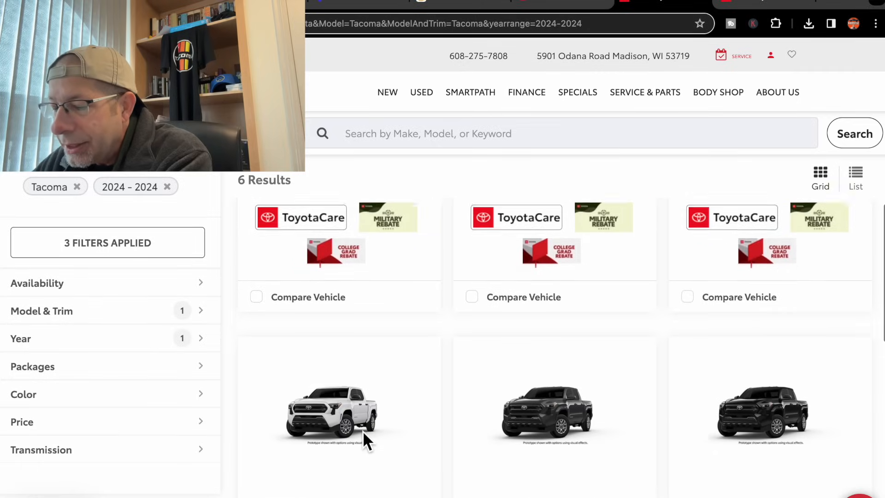
pyautogui.scroll(-3)
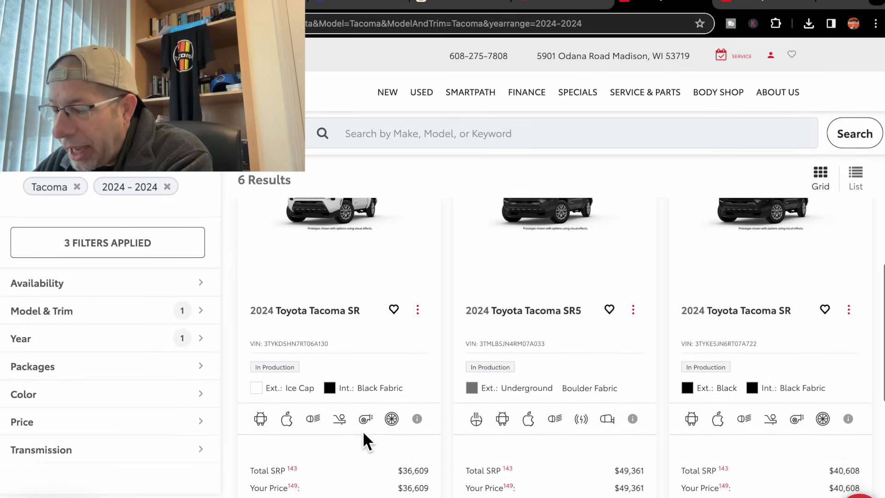
pyautogui.scroll(-3)
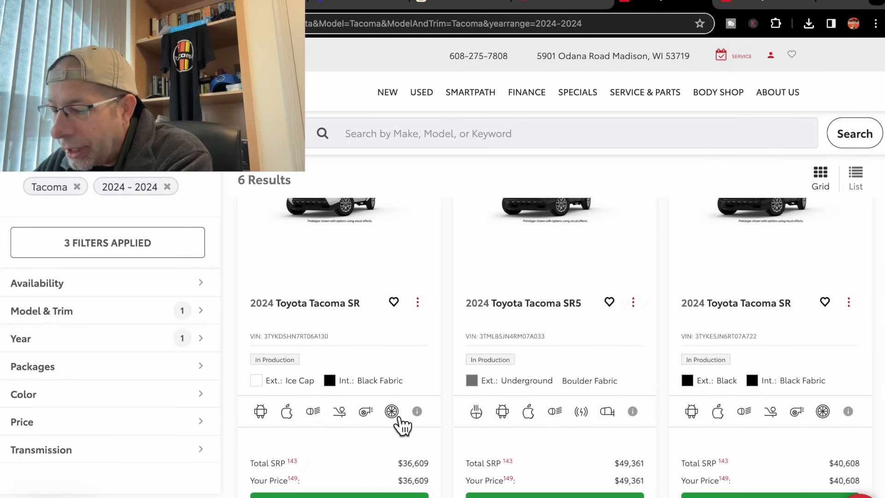
pyautogui.moveTo(391, 411)
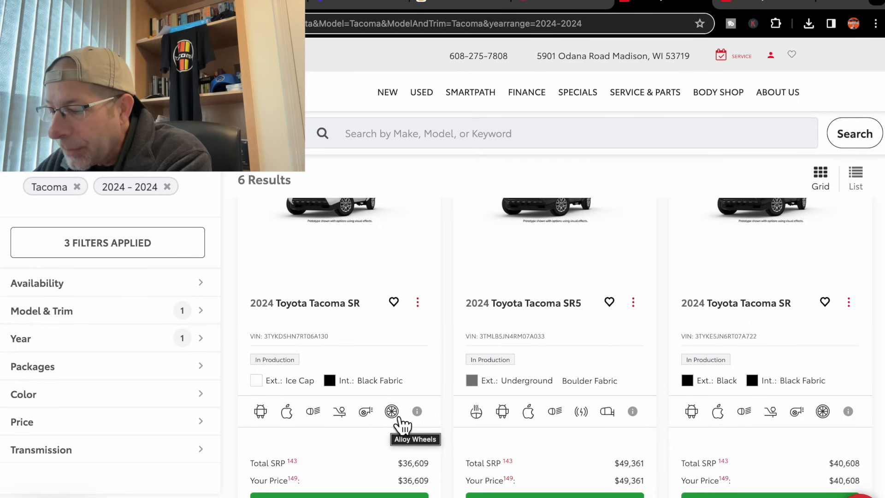
pyautogui.moveTo(510, 302)
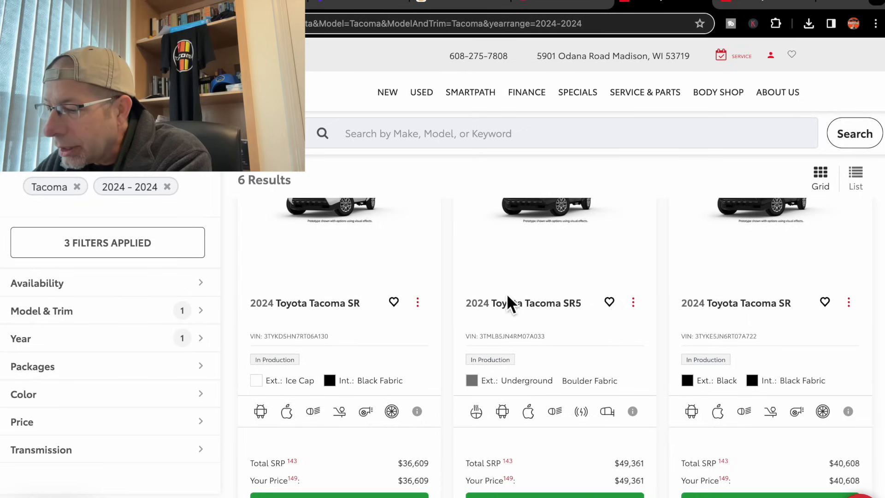
pyautogui.moveTo(536, 280)
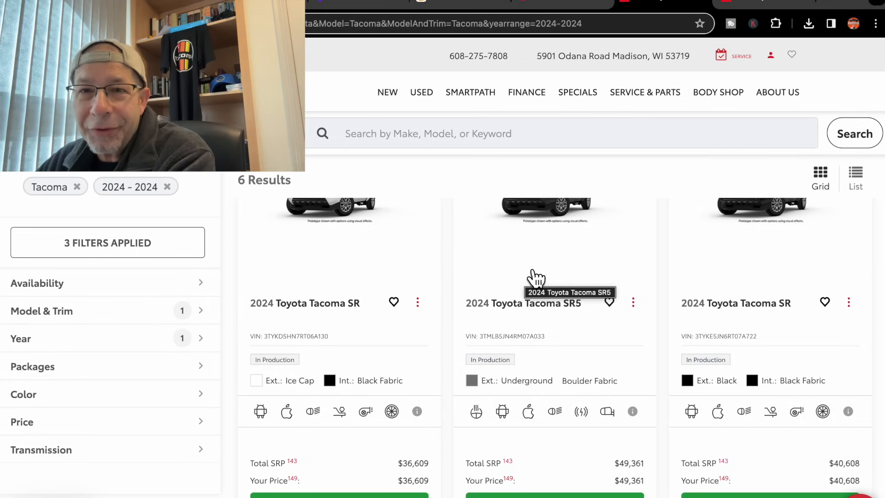
pyautogui.scroll(-3)
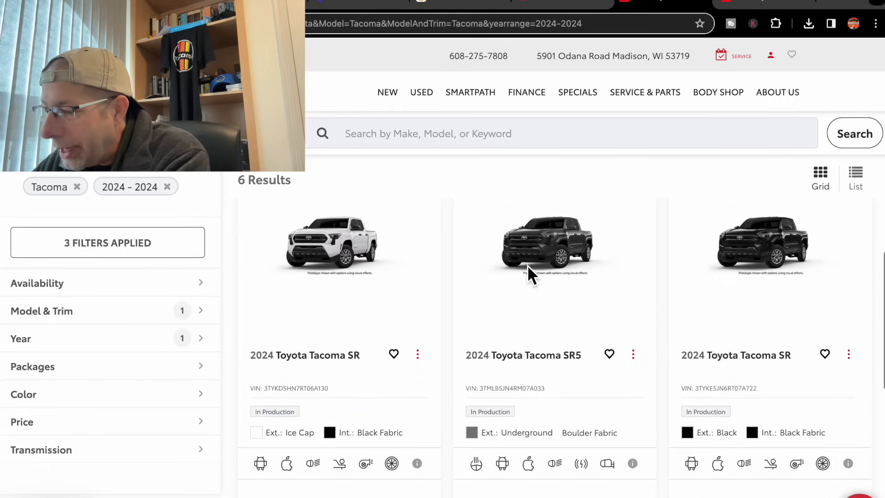
# - Scroll the Tacoma cards to check feature tooltips like Android Auto and Blind Spot Monitor
pyautogui.scroll(-3)
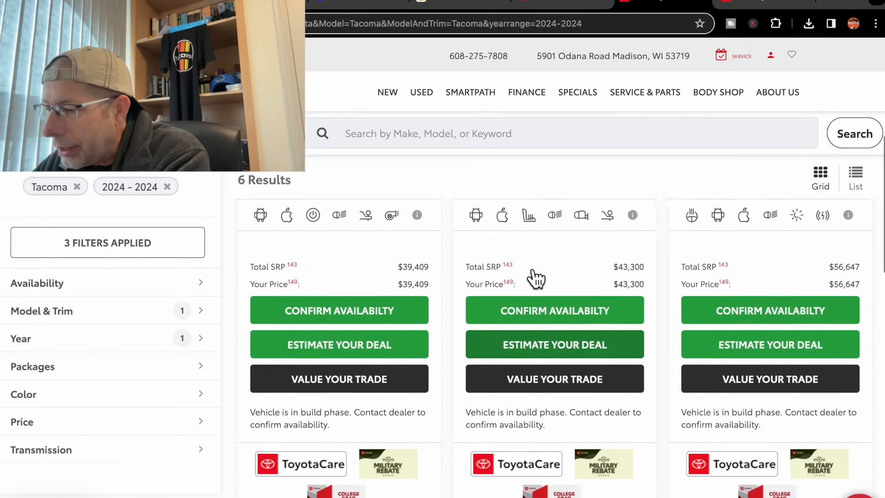
pyautogui.scroll(-3)
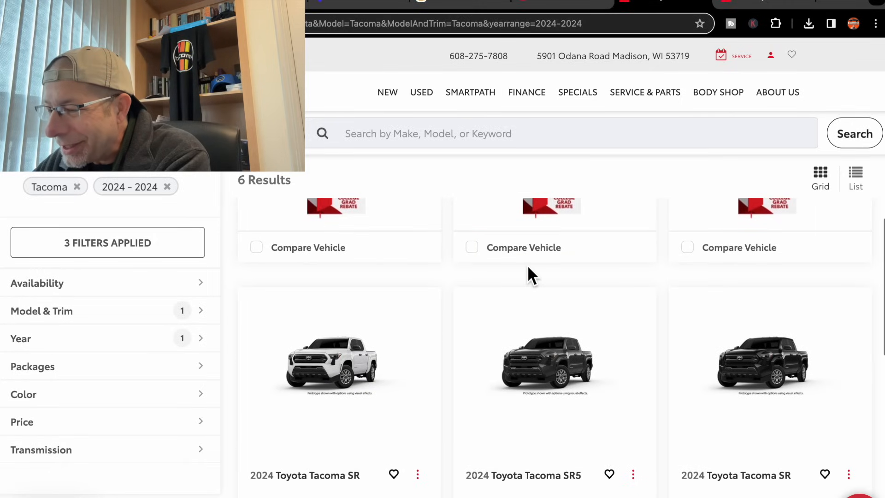
pyautogui.scroll(-3)
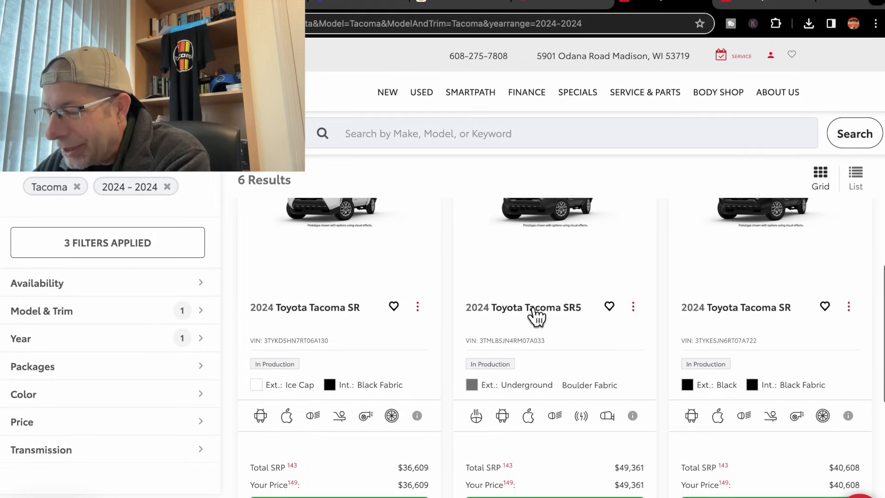
pyautogui.moveTo(497, 440)
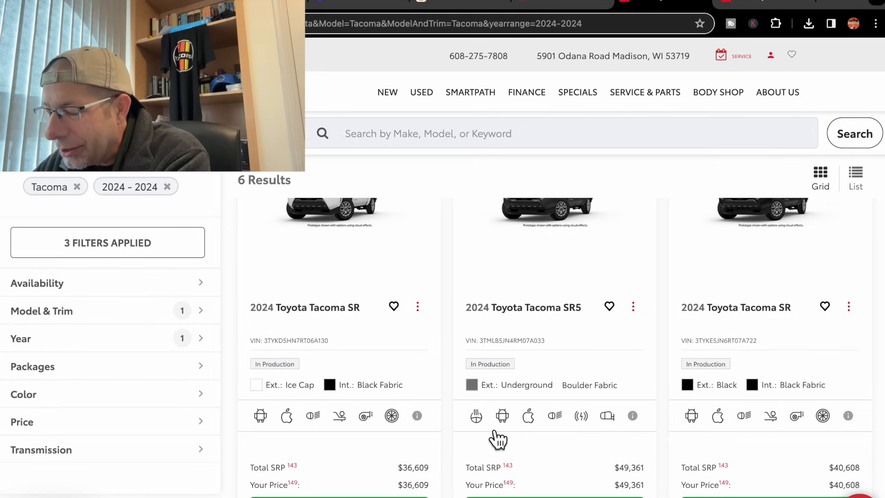
pyautogui.moveTo(487, 430)
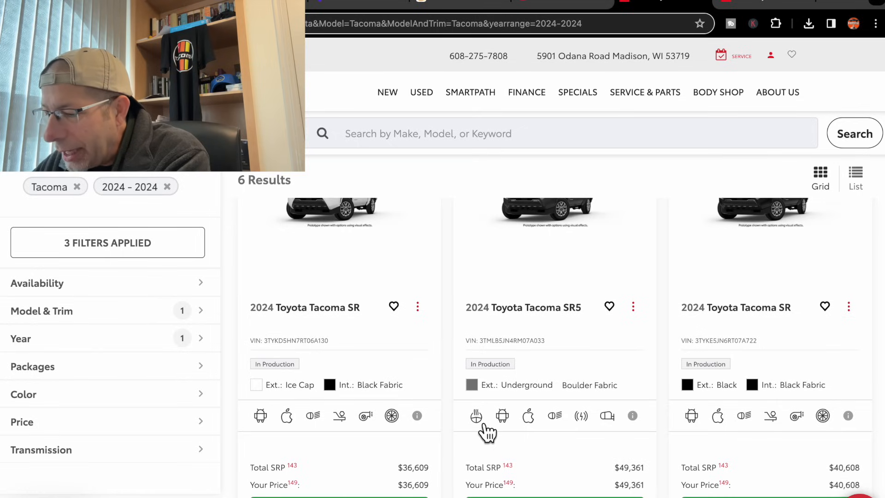
pyautogui.moveTo(502, 415)
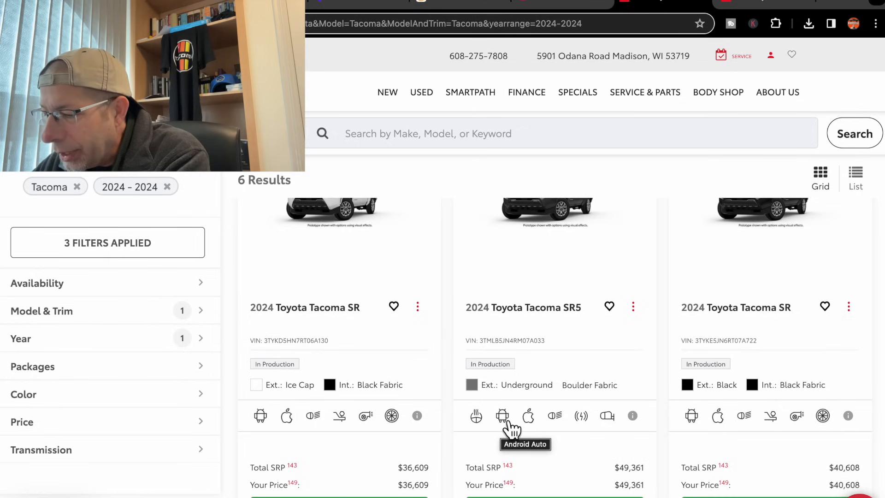
pyautogui.moveTo(563, 417)
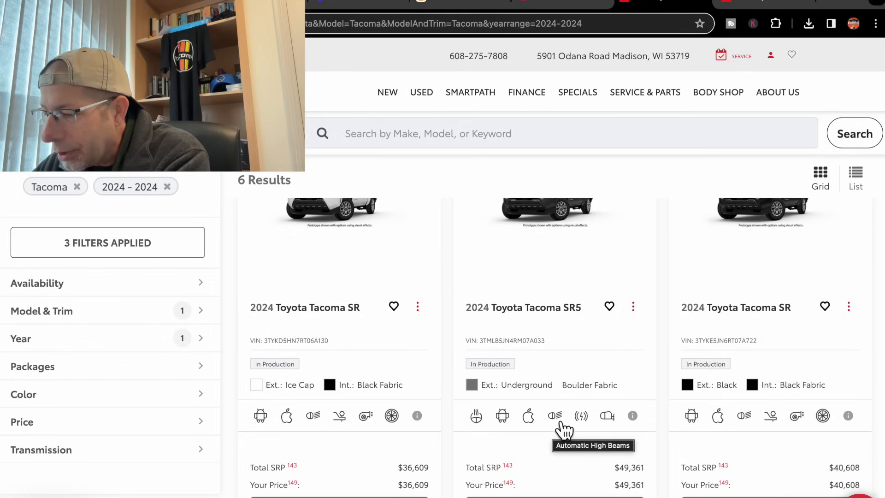
pyautogui.moveTo(581, 415)
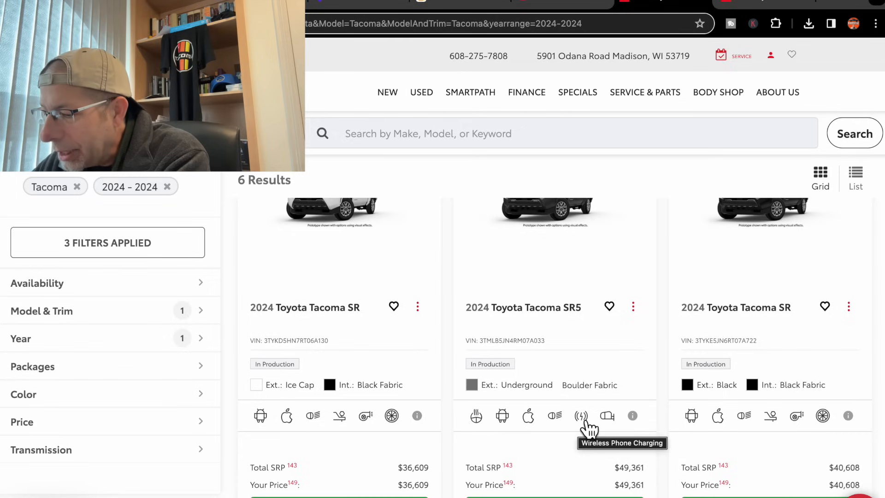
pyautogui.moveTo(607, 416)
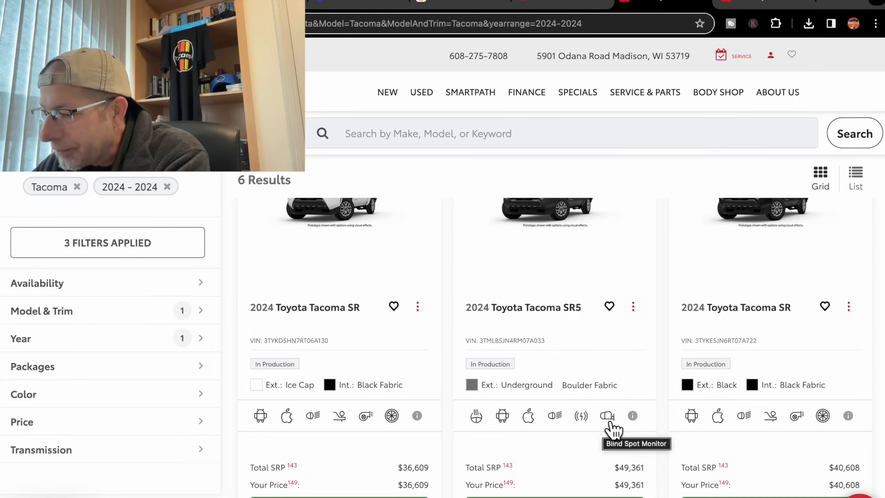
pyautogui.scroll(-3)
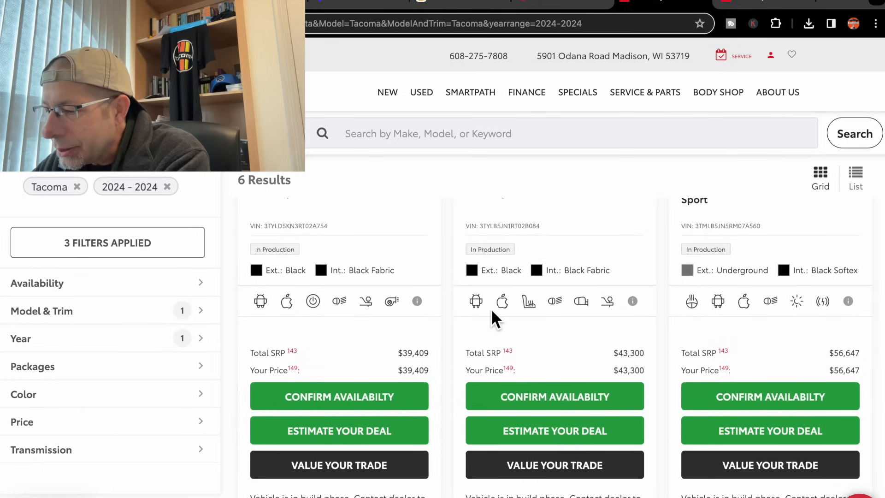
pyautogui.moveTo(476, 301)
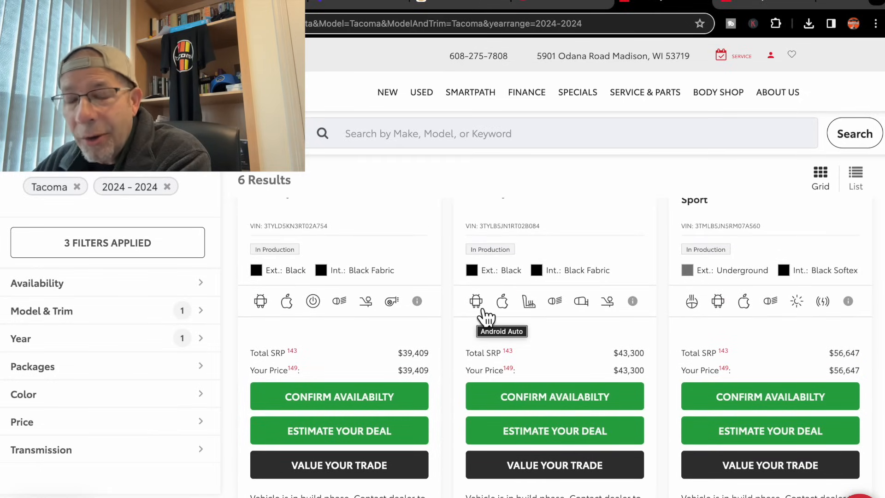
pyautogui.moveTo(566, 321)
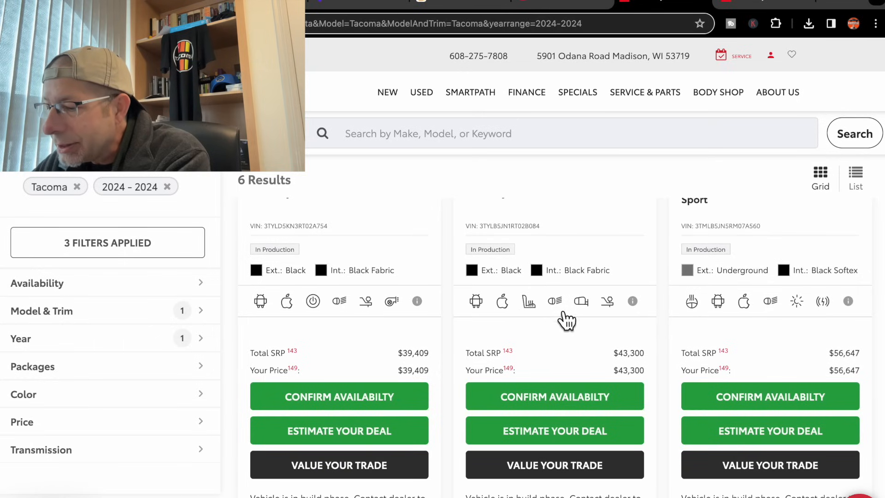
pyautogui.moveTo(581, 301)
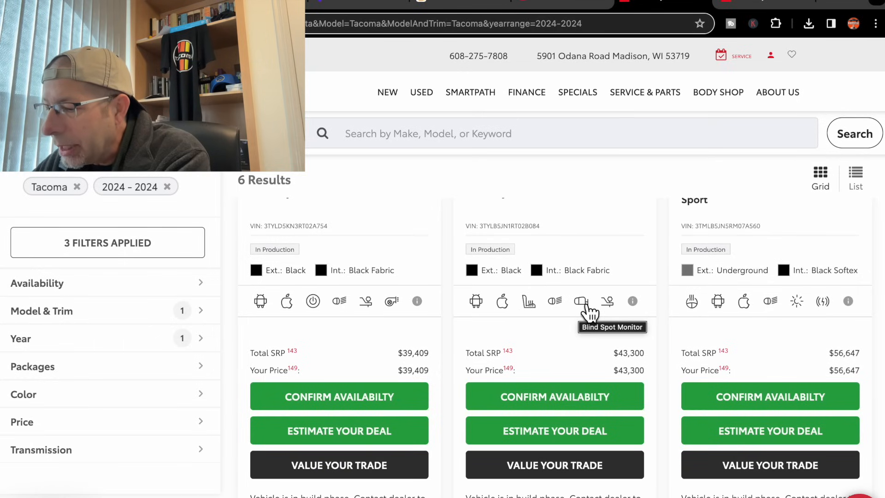
pyautogui.moveTo(608, 301)
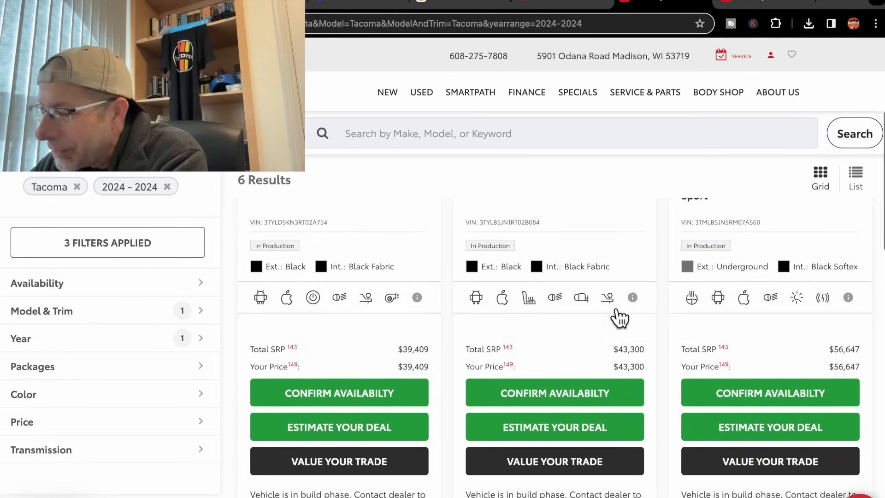
pyautogui.scroll(3)
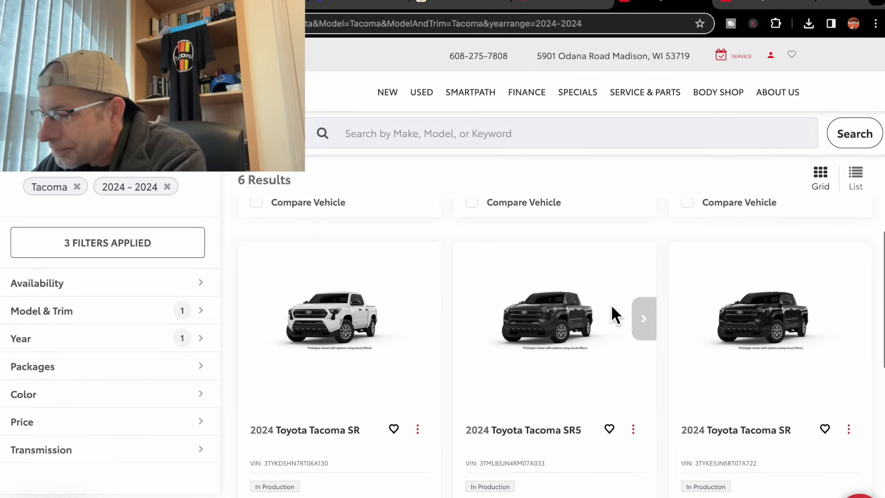
pyautogui.scroll(-3)
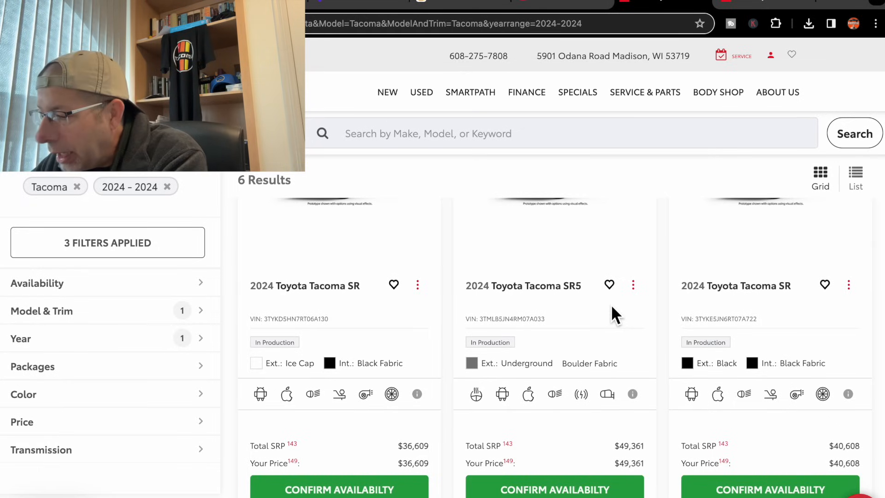
pyautogui.scroll(-3)
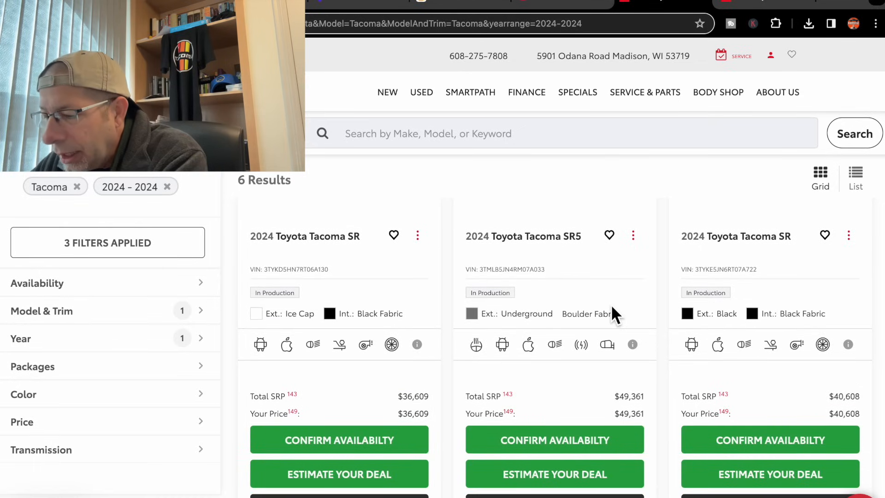
pyautogui.scroll(-3)
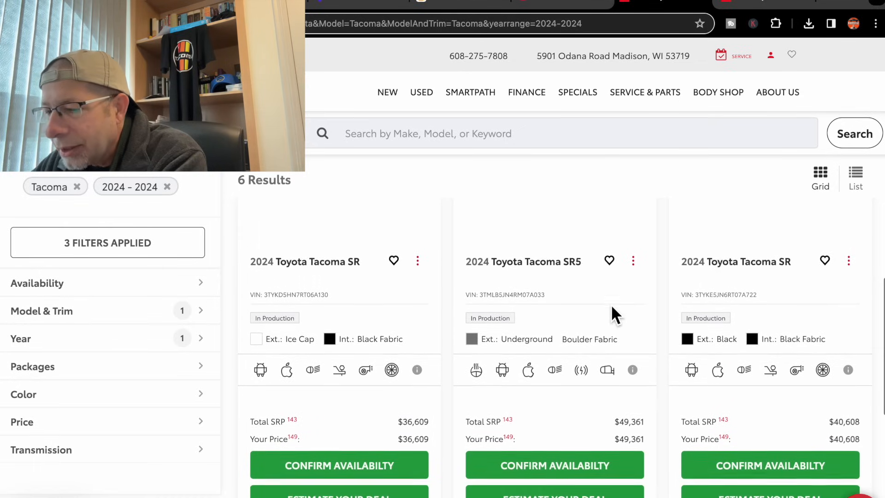
pyautogui.scroll(3)
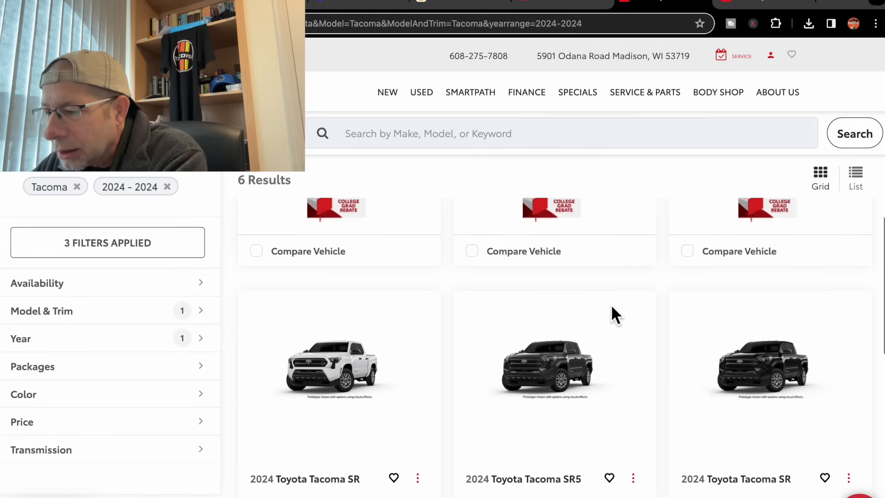
pyautogui.scroll(-3)
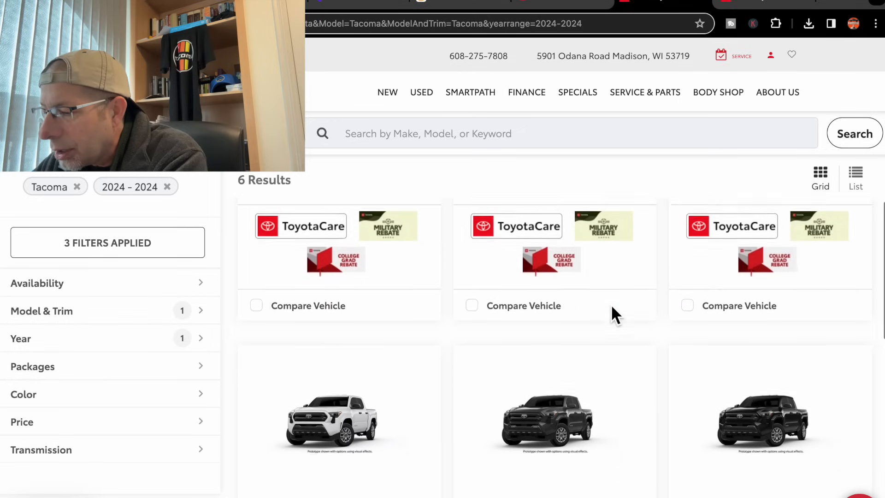
pyautogui.scroll(-3)
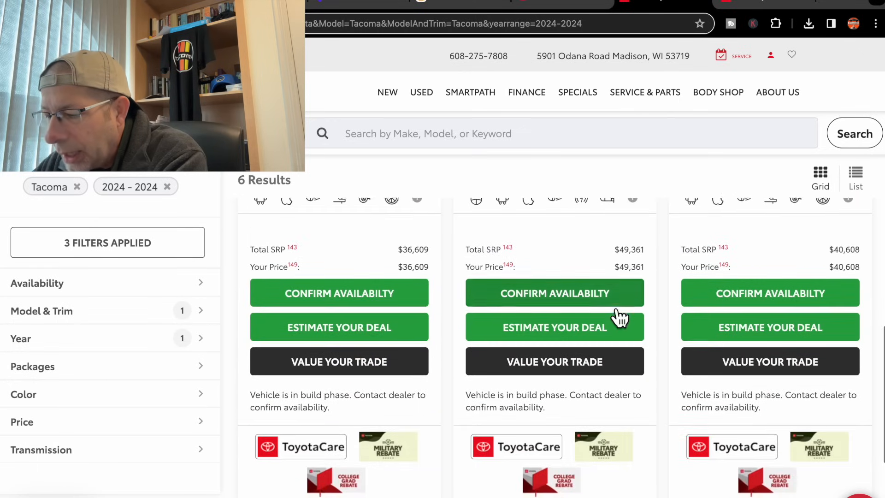
pyautogui.scroll(-3)
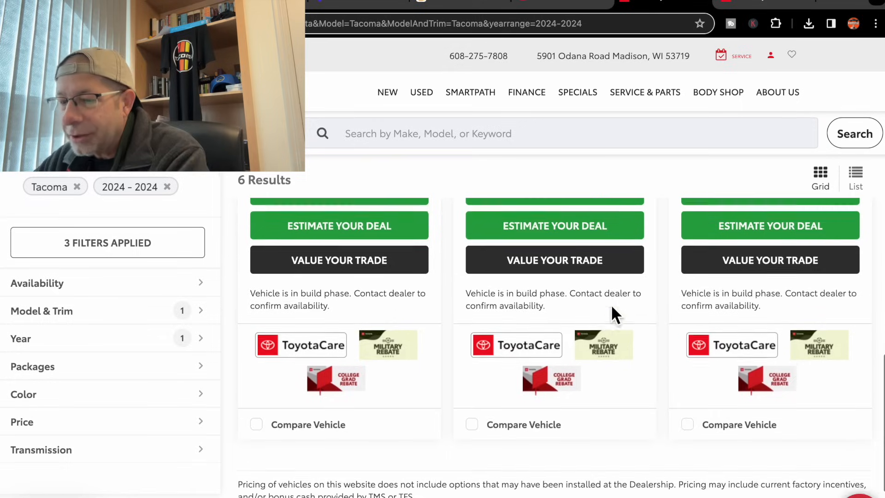
pyautogui.scroll(3)
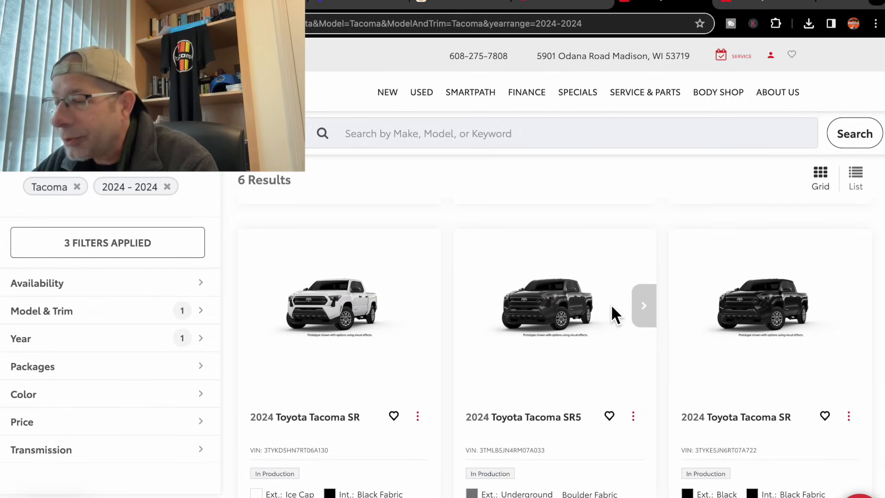
# - Scroll Tansky's 2024 Tacoma listings: SR5 $47,249, Limited $55,110, SR5 Ice Cap $47,434
pyautogui.scroll(-3)
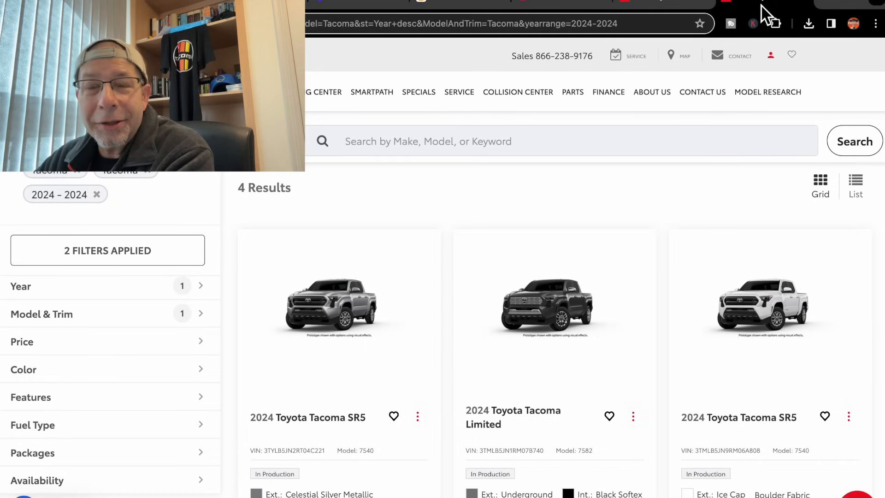
pyautogui.moveTo(395, 235)
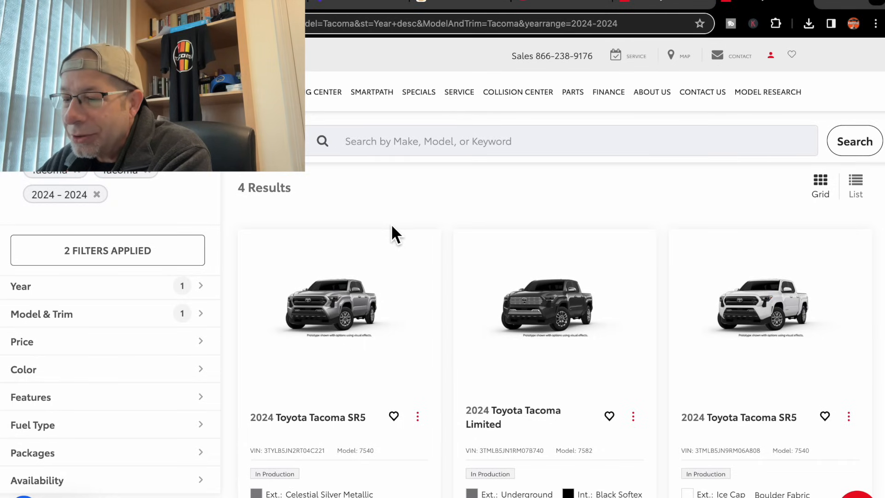
pyautogui.scroll(-3)
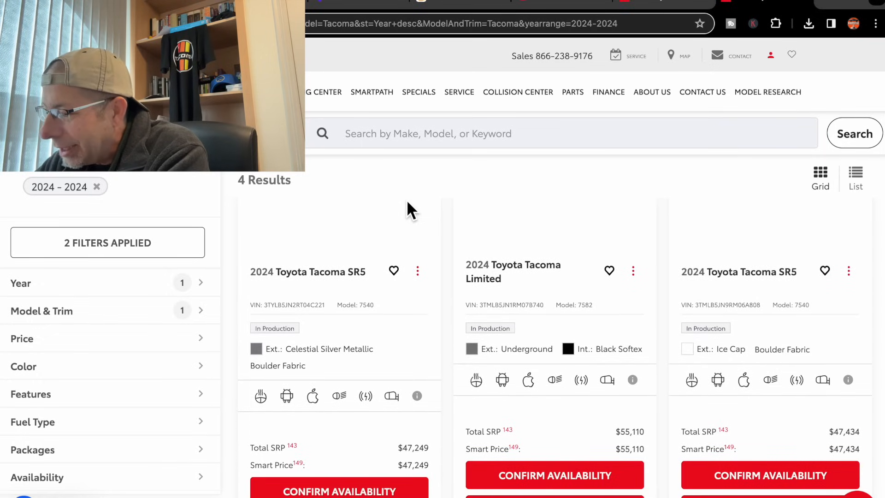
pyautogui.scroll(-3)
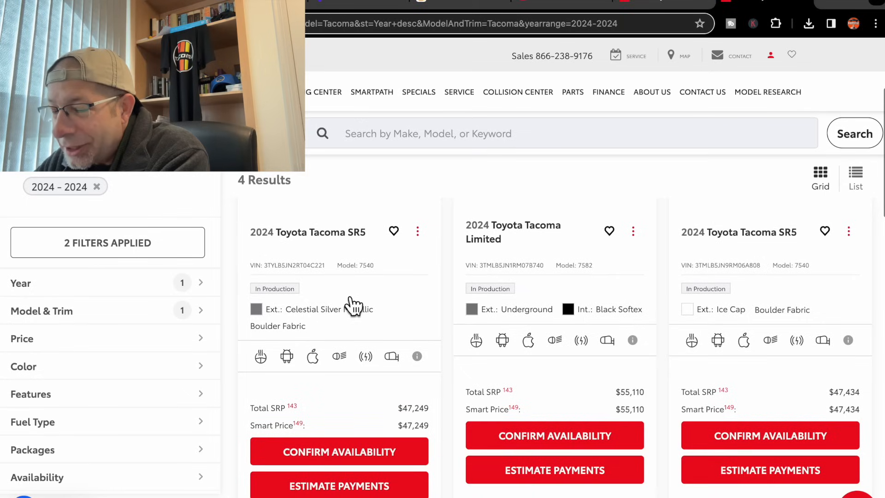
pyautogui.moveTo(347, 305)
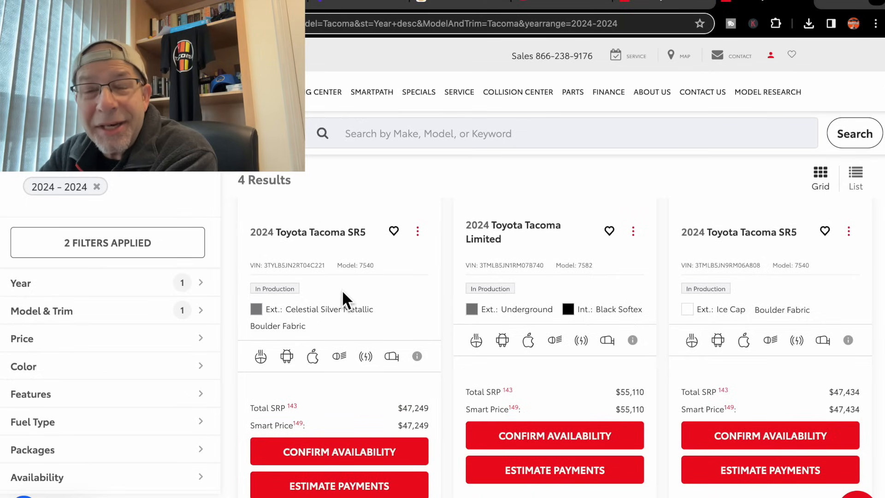
pyautogui.moveTo(451, 292)
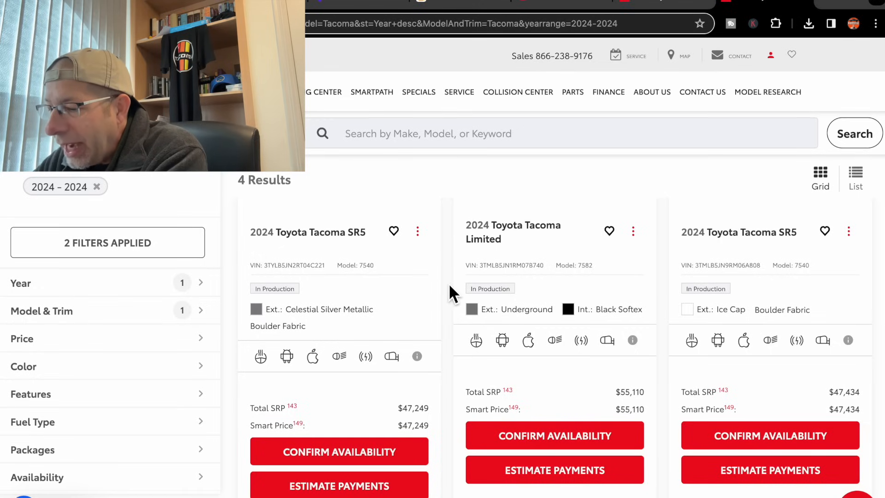
pyautogui.moveTo(528, 284)
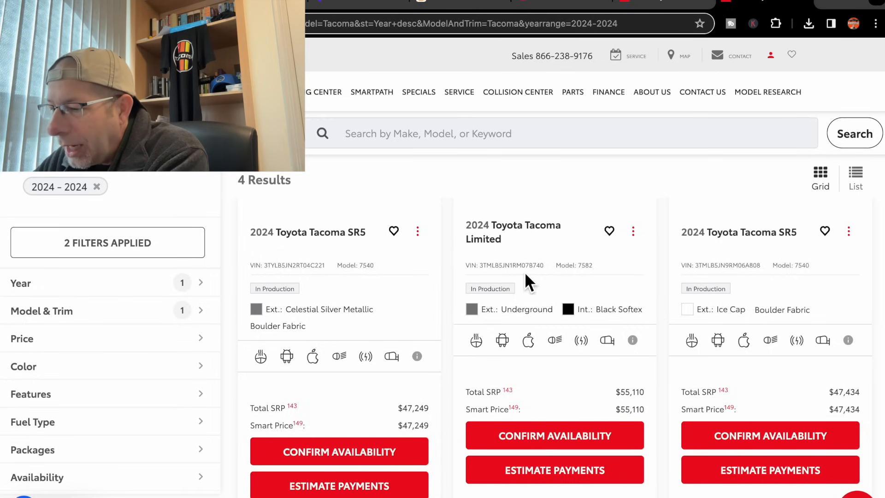
pyautogui.scroll(3)
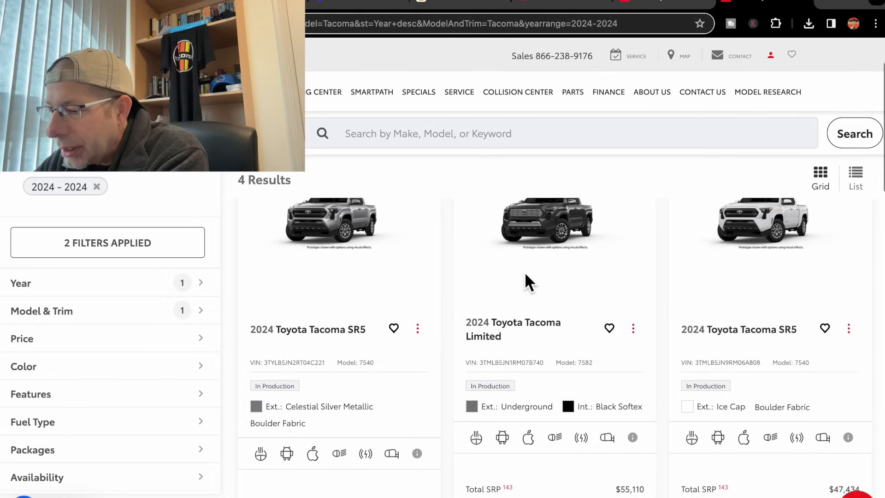
pyautogui.scroll(-3)
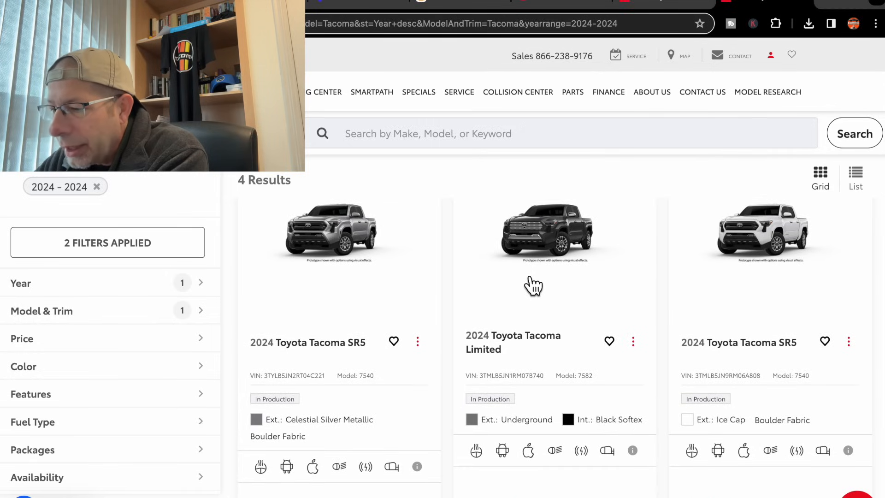
pyautogui.moveTo(533, 285)
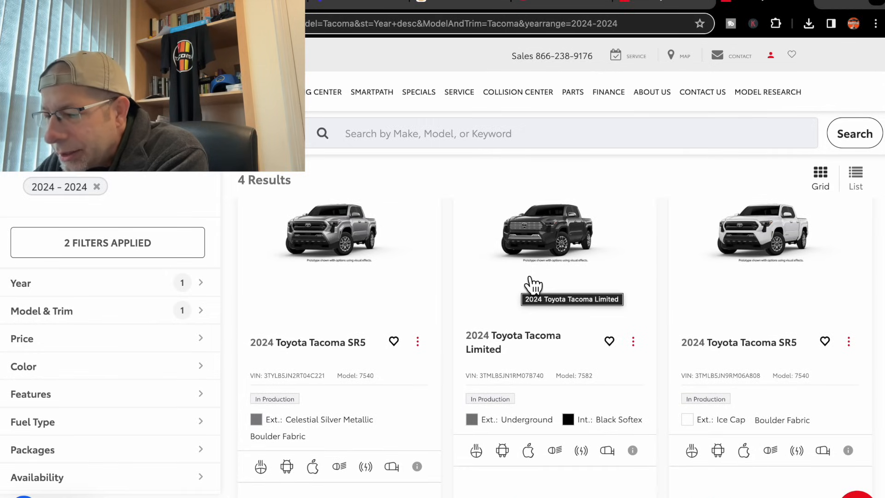
pyautogui.moveTo(640, 393)
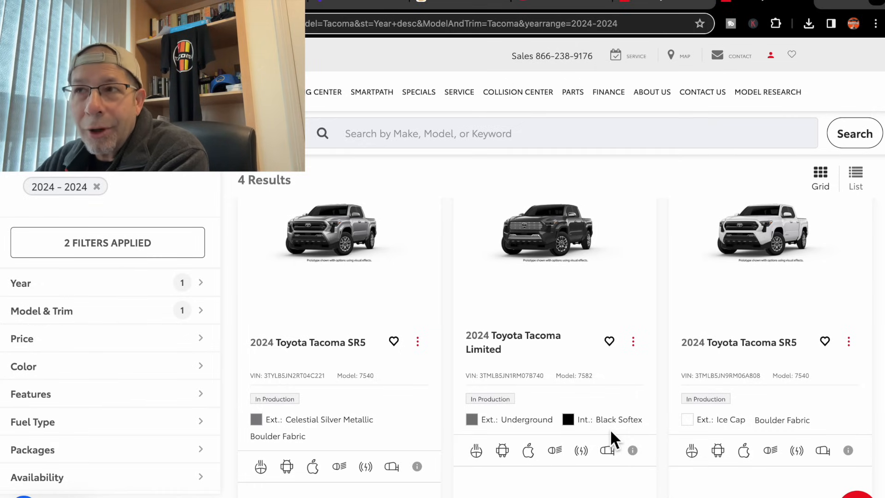
pyautogui.scroll(-3)
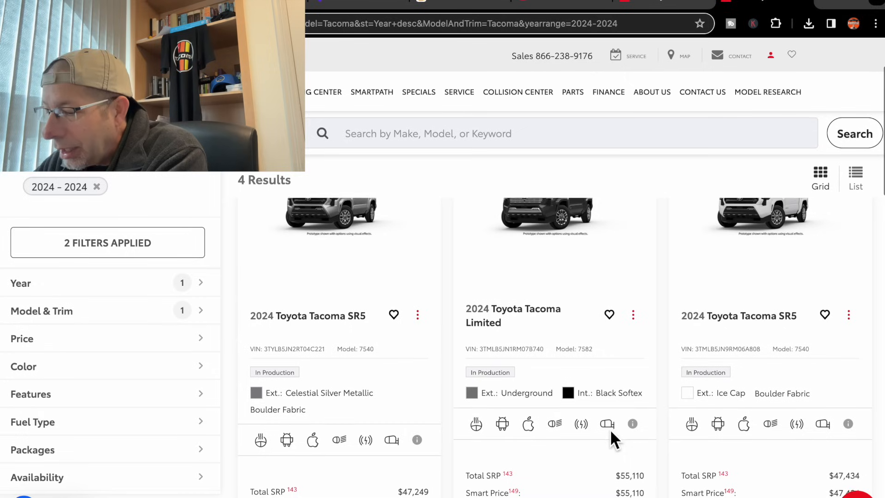
pyautogui.scroll(-3)
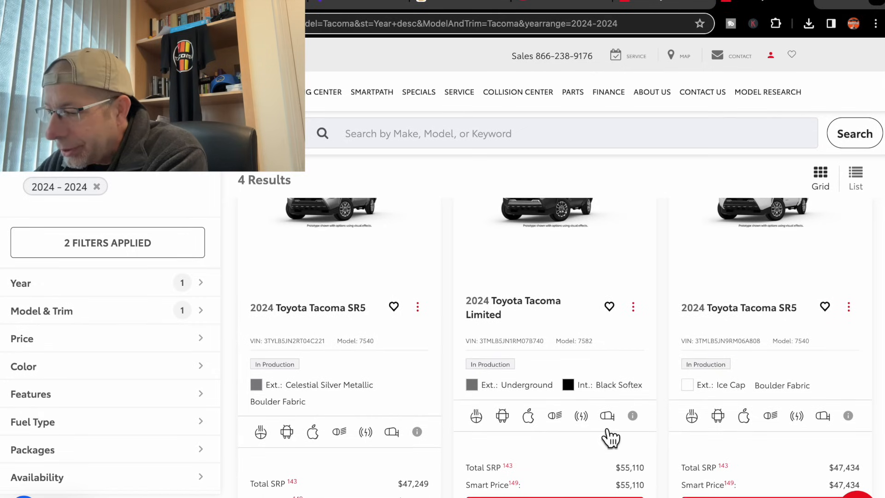
pyautogui.scroll(-3)
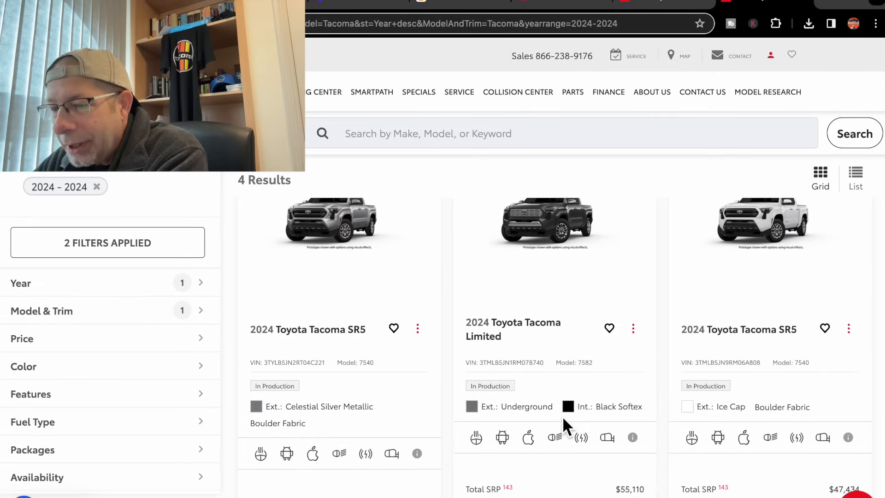
pyautogui.scroll(-3)
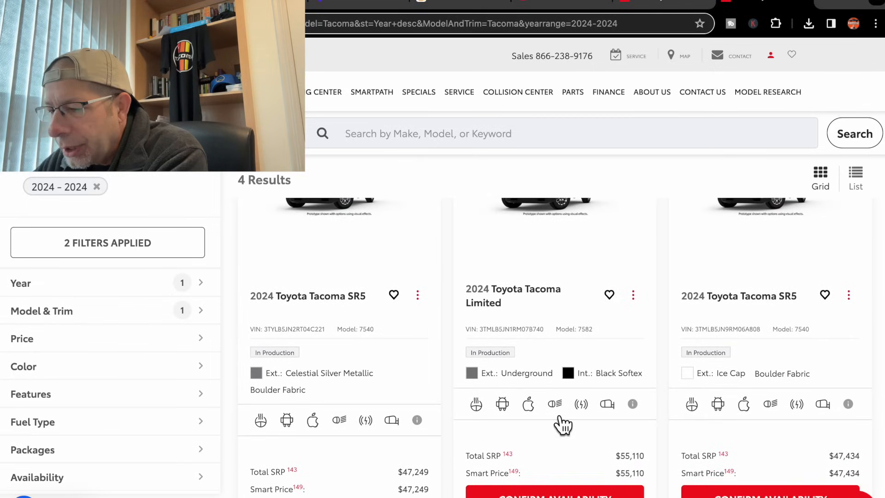
# - Scroll past Tansky's first three listings to the fourth Tacoma, the orange truck
pyautogui.scroll(-3)
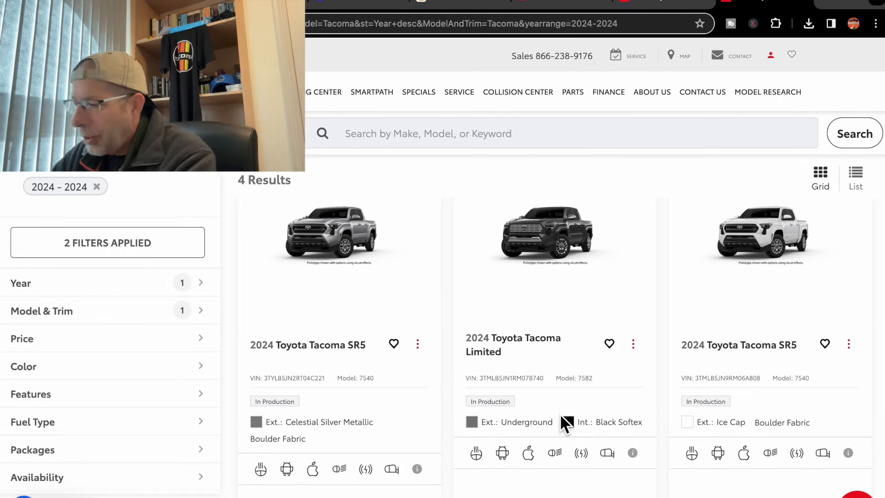
pyautogui.scroll(-3)
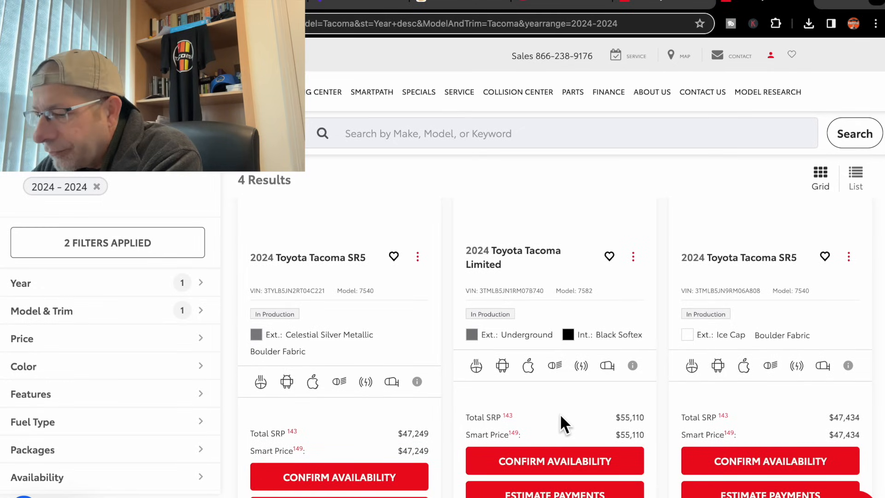
pyautogui.scroll(3)
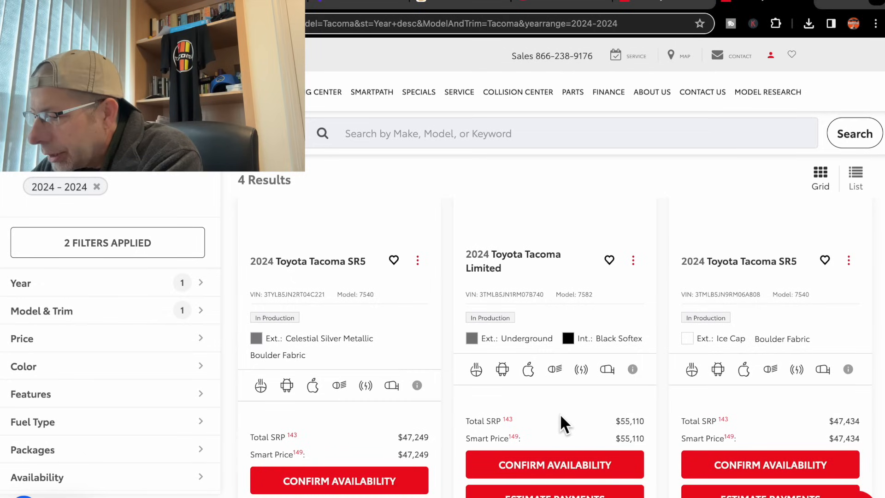
pyautogui.moveTo(332, 406)
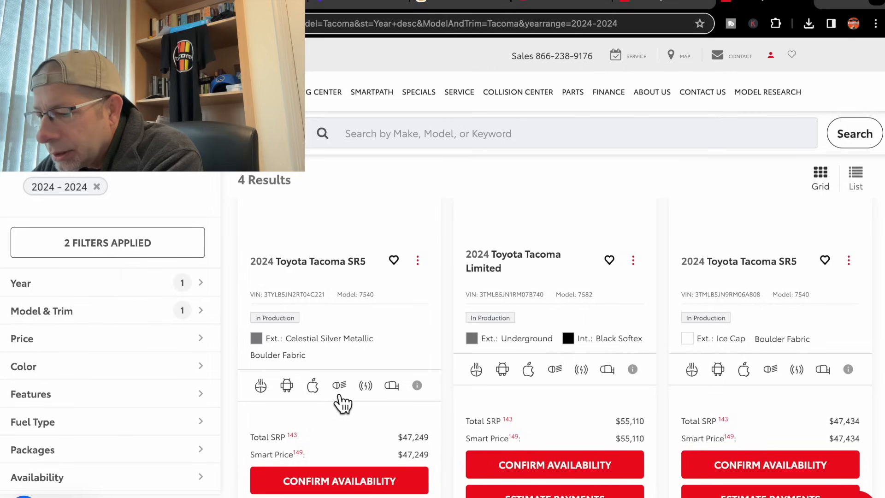
pyautogui.moveTo(339, 385)
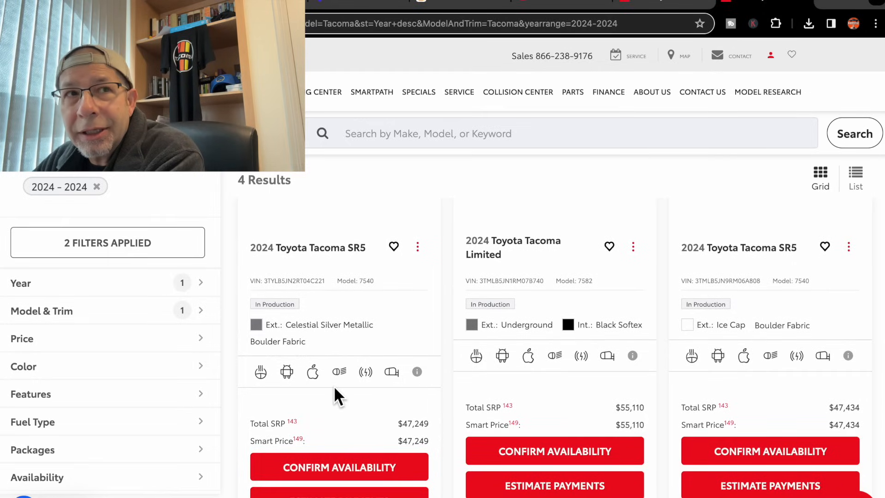
pyautogui.scroll(-3)
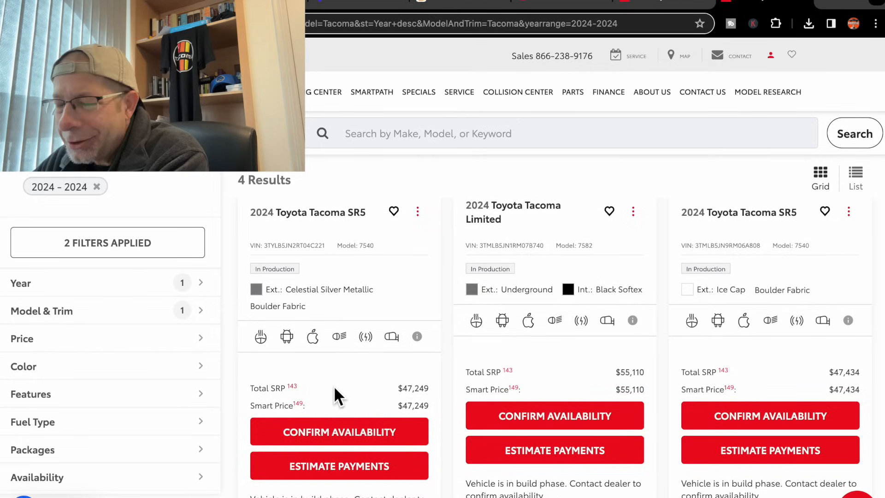
pyautogui.scroll(-3)
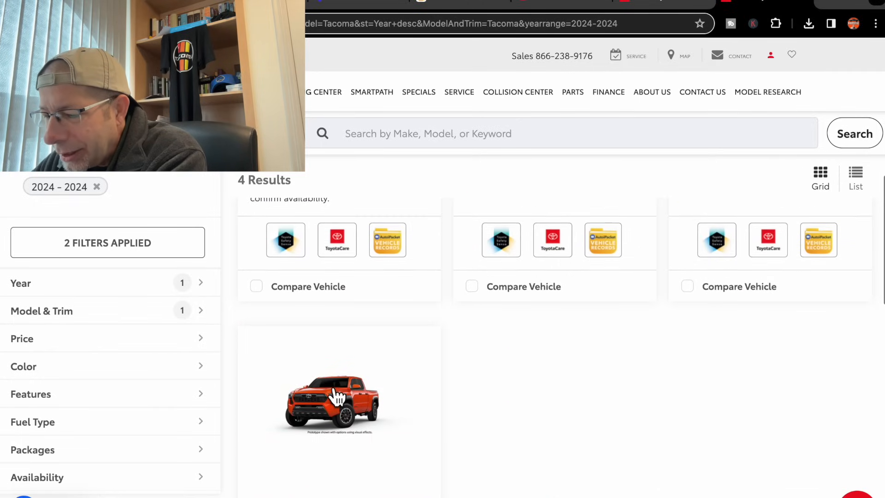
# - Scroll through the Solar Octane TRD Off-Road card's features and $54,343 price
pyautogui.scroll(-3)
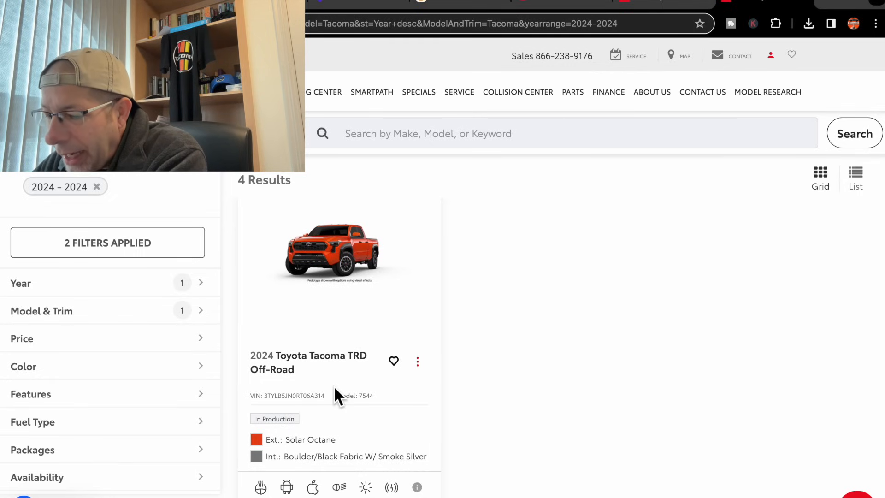
pyautogui.moveTo(330, 468)
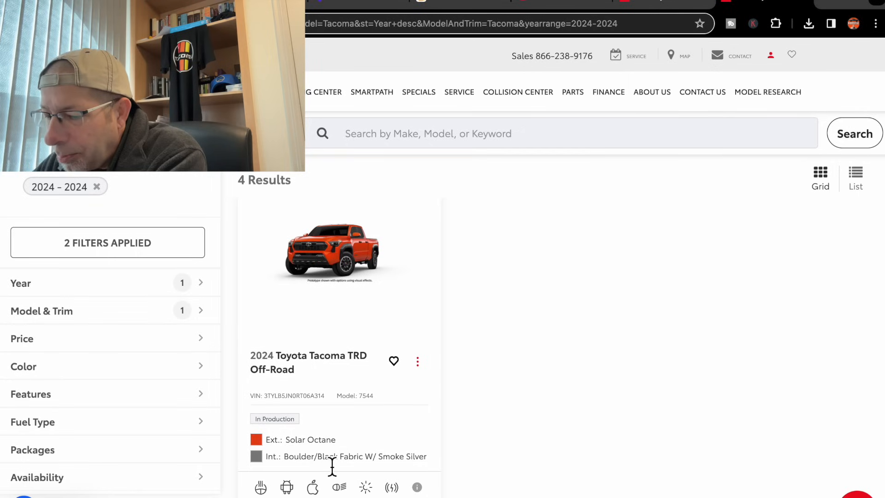
pyautogui.moveTo(392, 456)
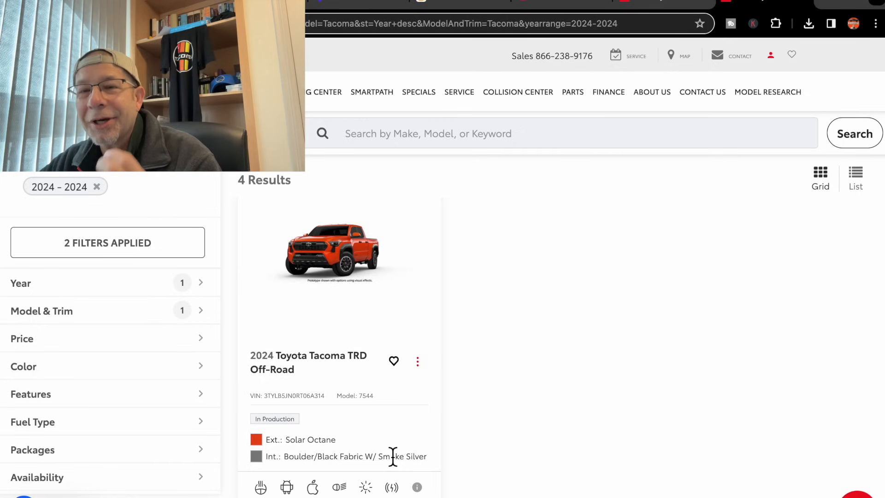
pyautogui.scroll(-3)
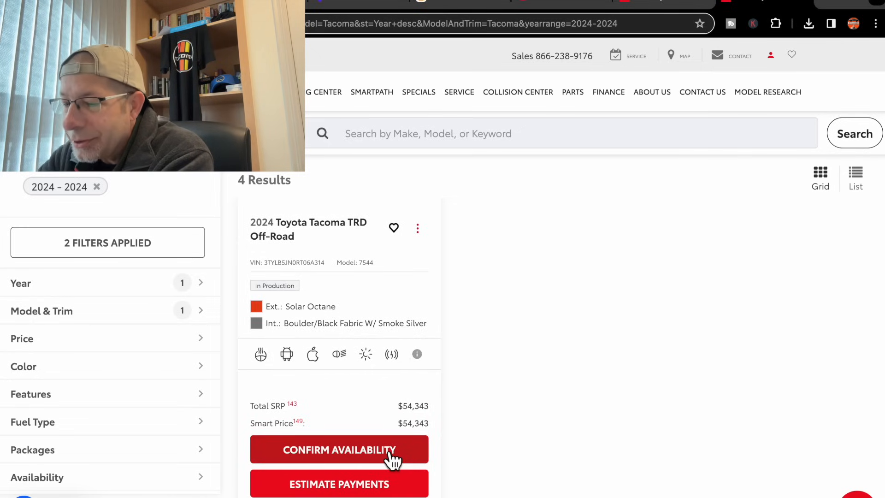
pyautogui.scroll(-3)
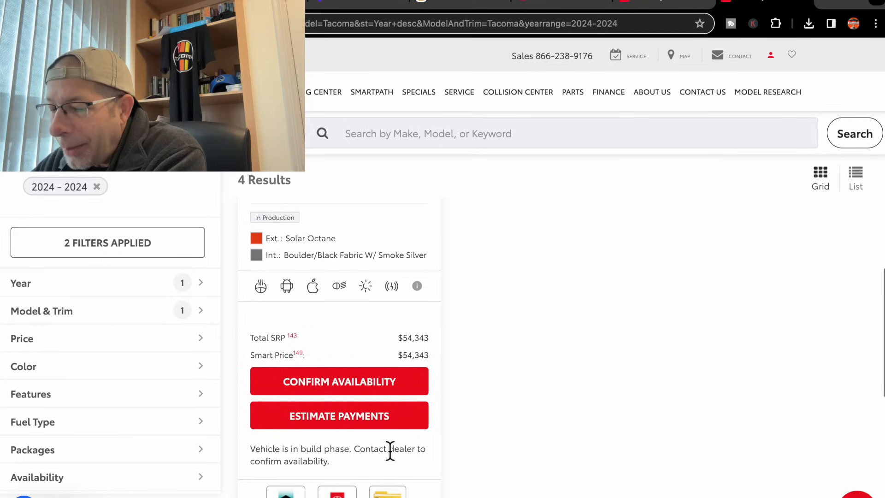
pyautogui.moveTo(302, 354)
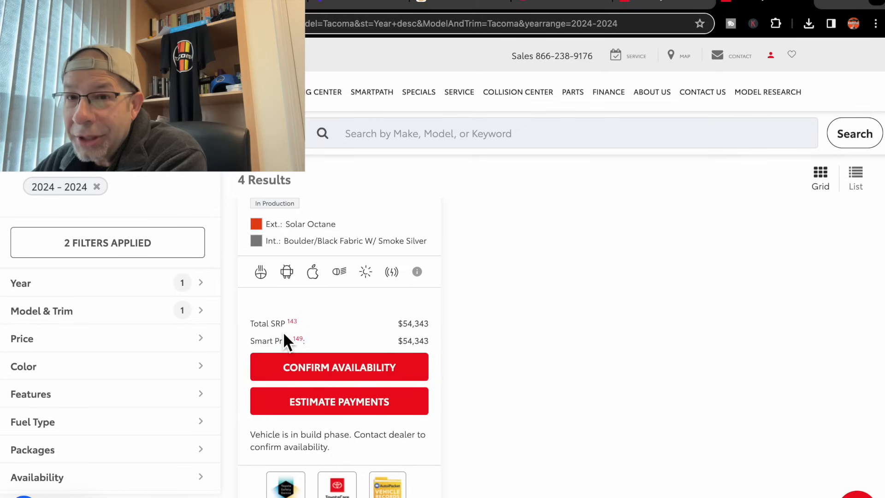
pyautogui.moveTo(305, 339)
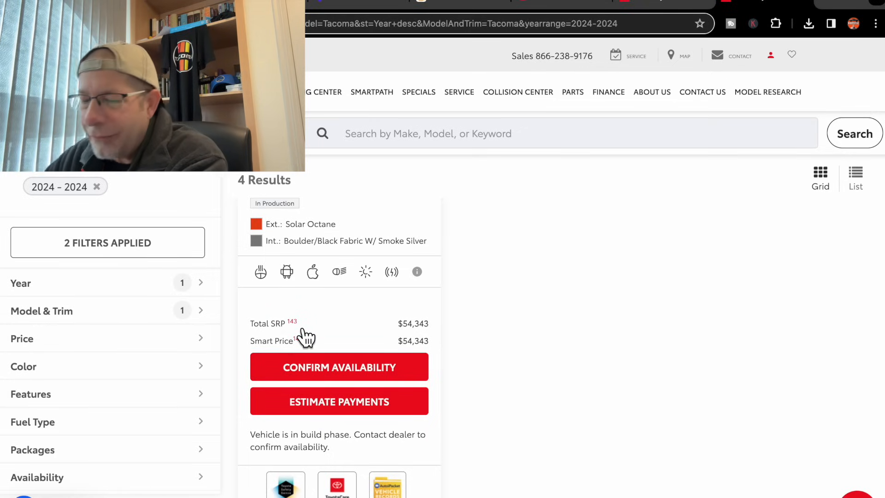
# - Open footnote 143 explaining Total SRP includes options and delivery but excludes taxes
pyautogui.click(291, 321)
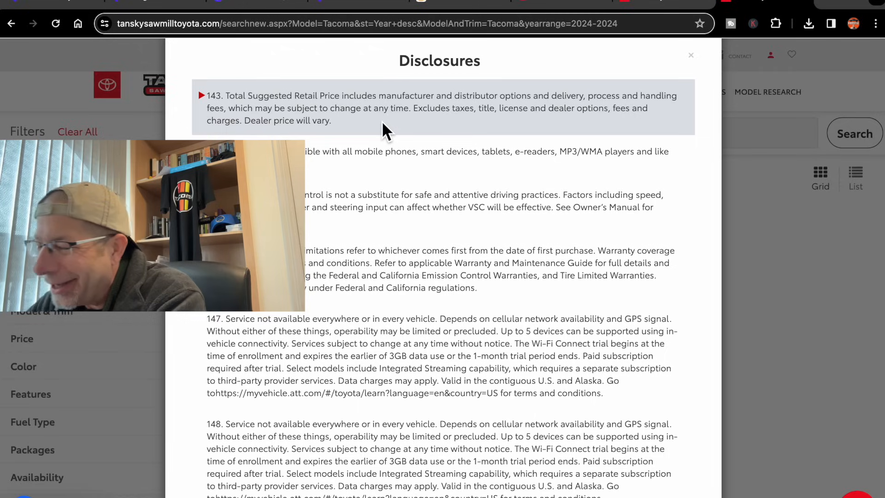
pyautogui.moveTo(596, 69)
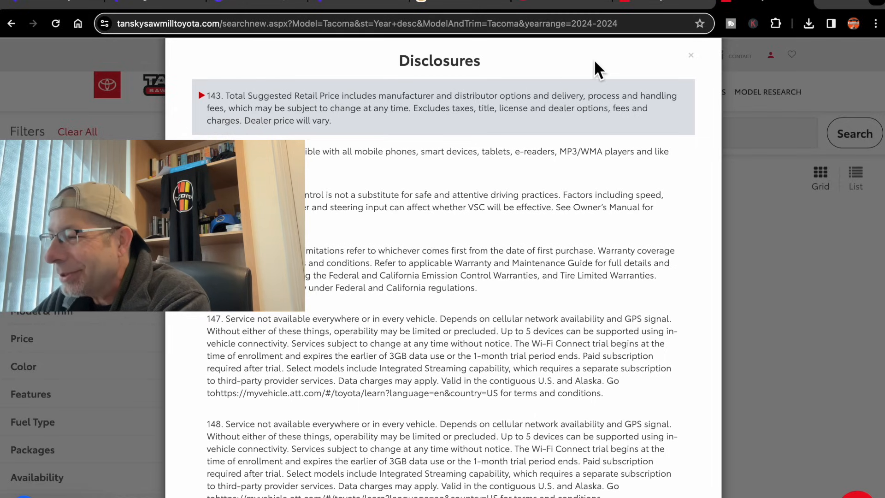
# - Close the disclosures popup and scroll to the listing's Smart Price footnote 149
pyautogui.click(690, 56)
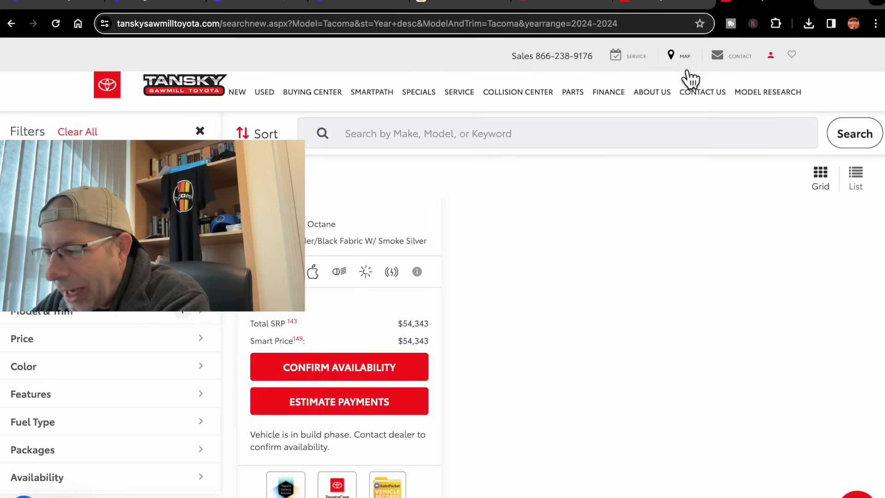
pyautogui.moveTo(305, 341)
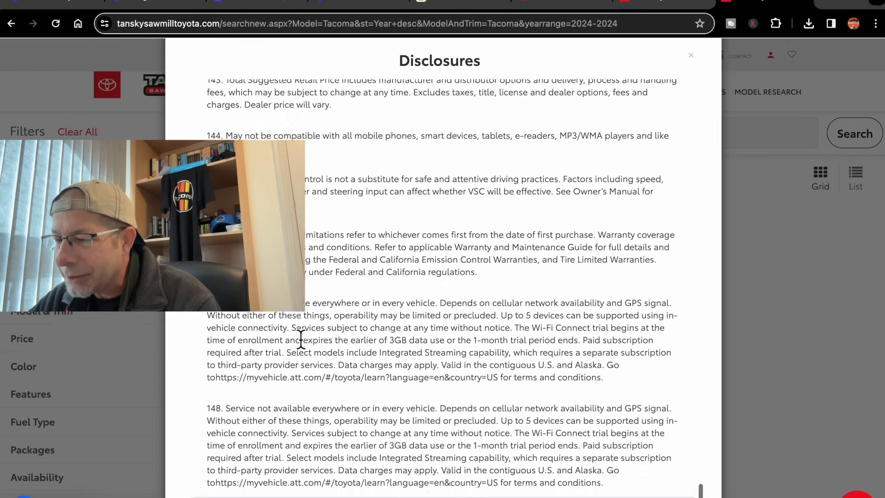
pyautogui.scroll(-3)
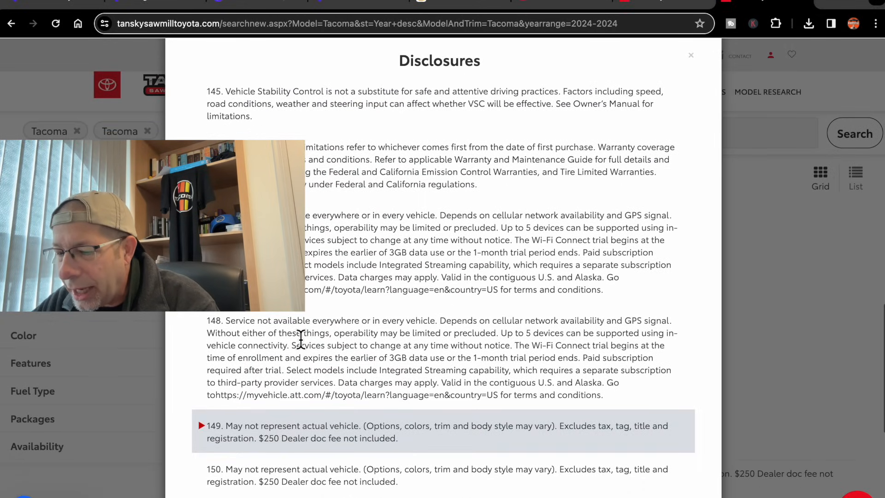